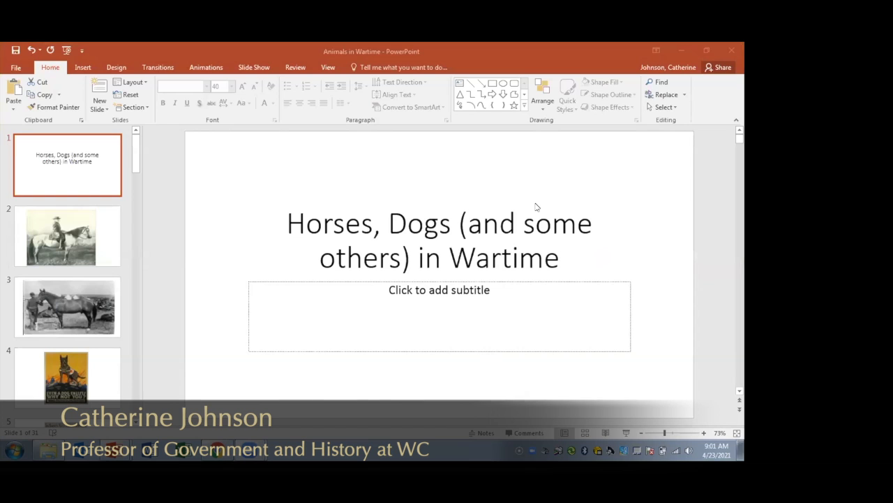
mouse_move(73, 178)
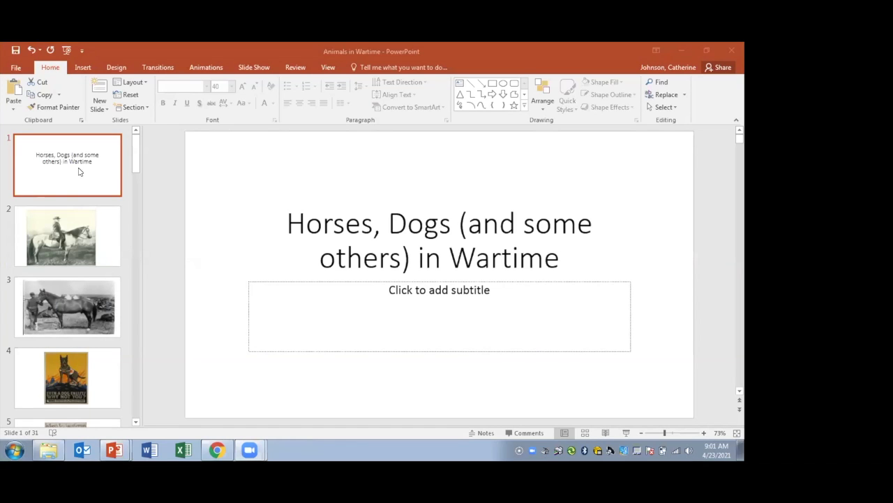
mouse_move(206, 151)
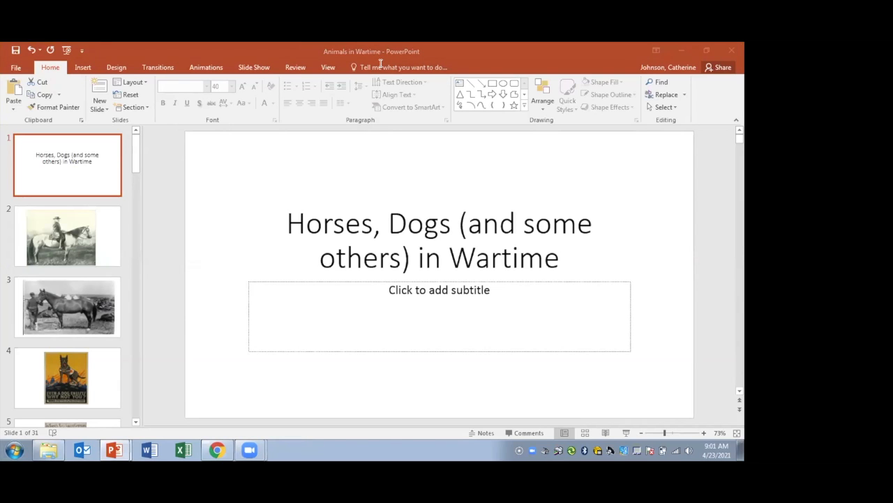
mouse_move(591, 398)
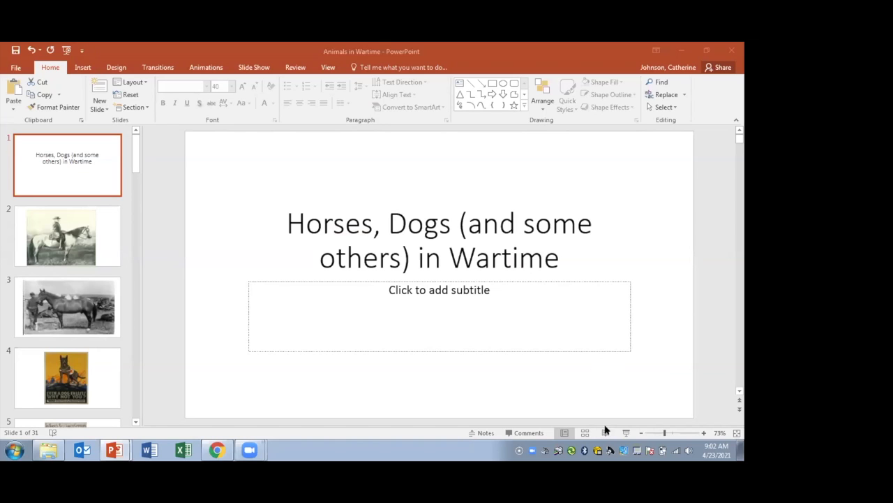
mouse_move(648, 275)
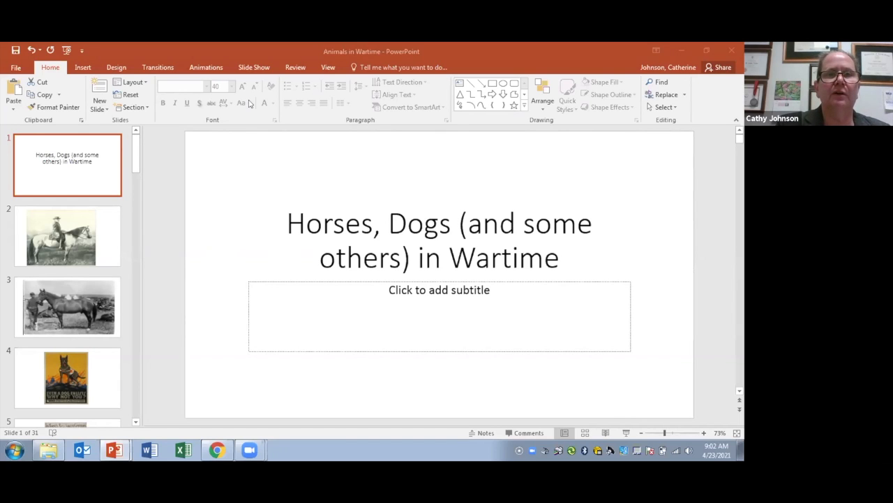
mouse_move(375, 66)
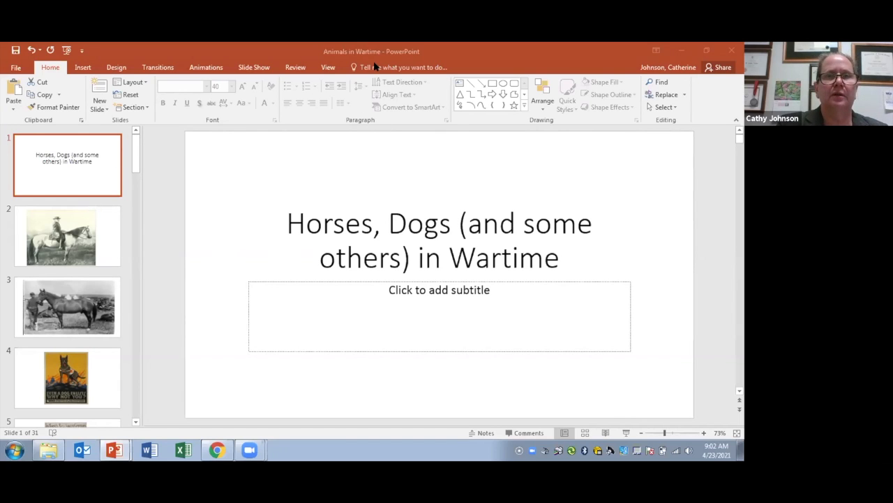
mouse_move(374, 64)
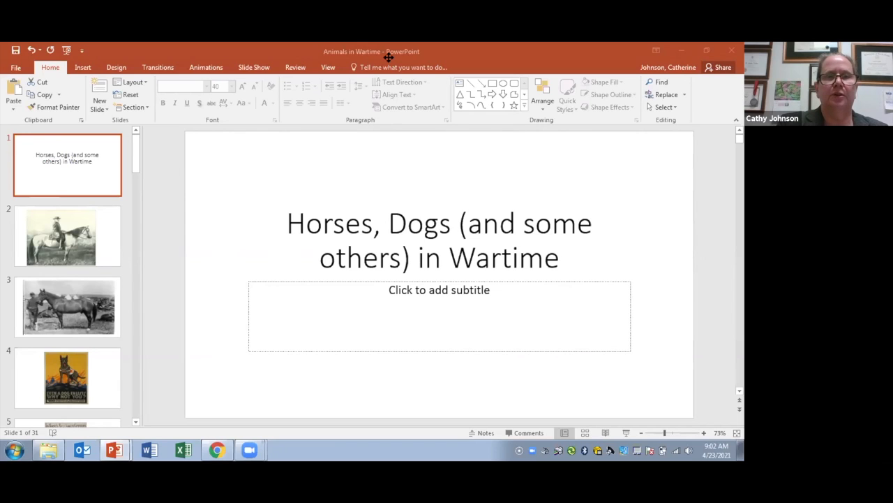
mouse_move(587, 396)
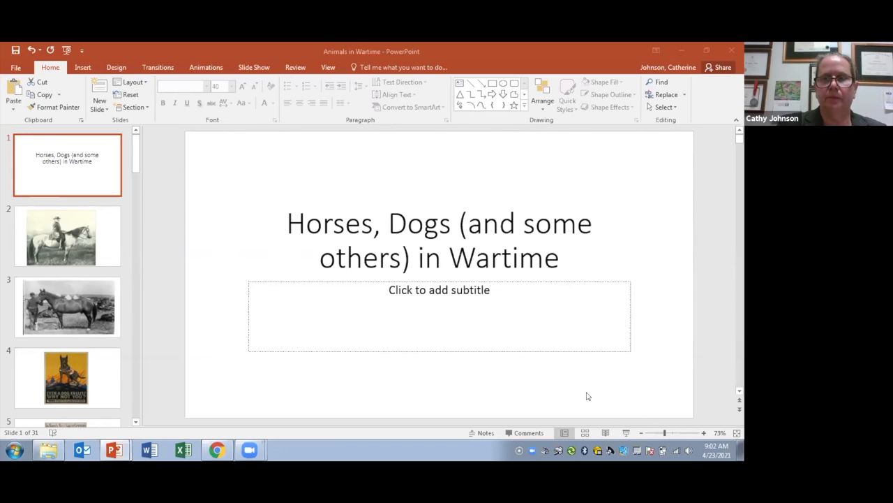
mouse_move(246, 314)
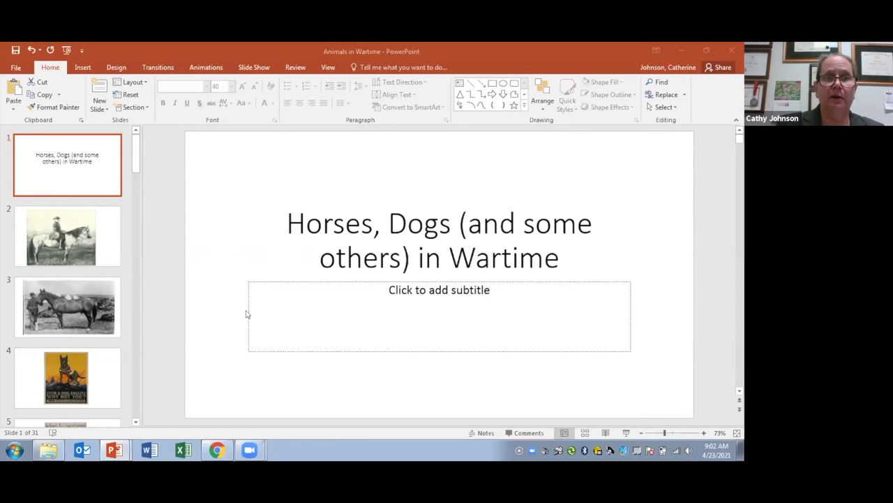
mouse_move(227, 174)
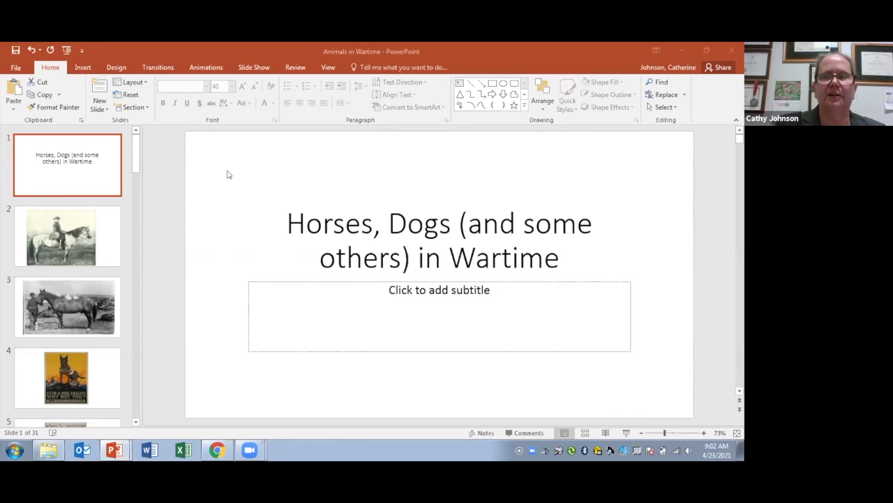
mouse_move(174, 165)
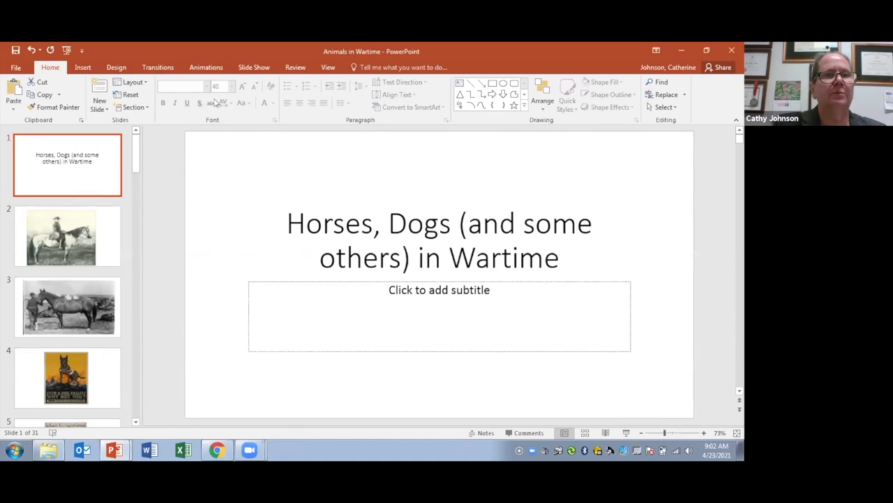
mouse_move(268, 128)
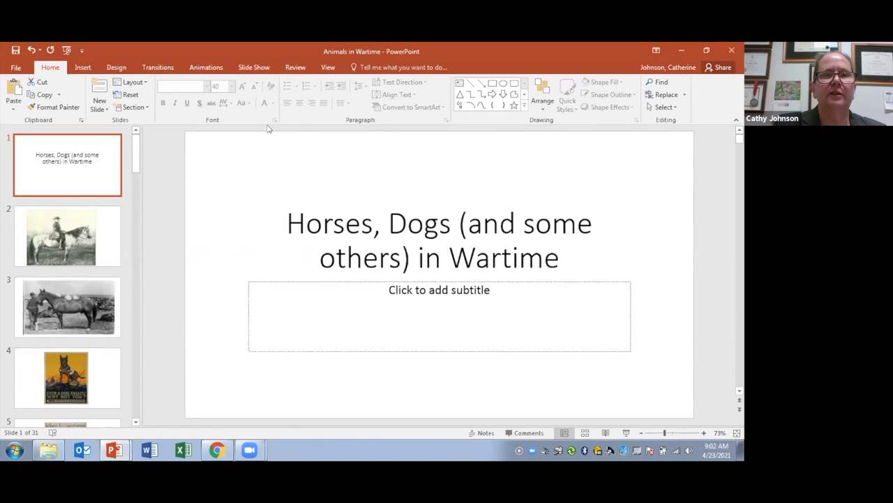
mouse_move(411, 57)
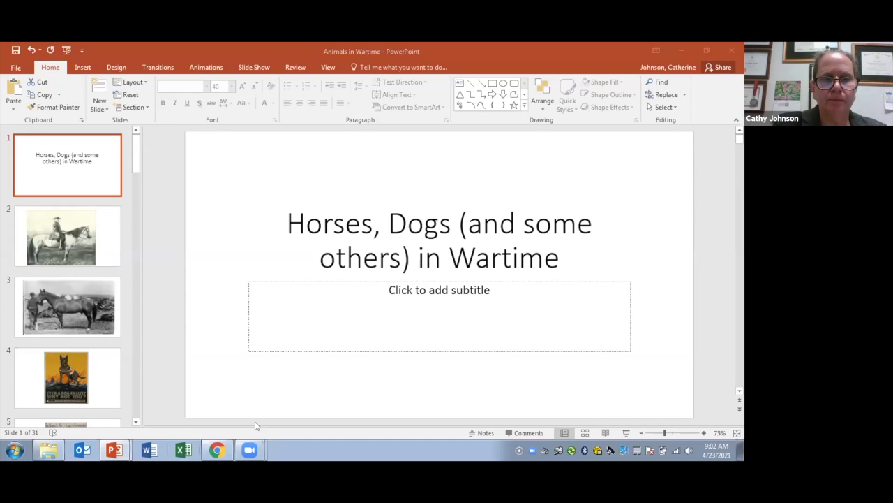
mouse_move(103, 396)
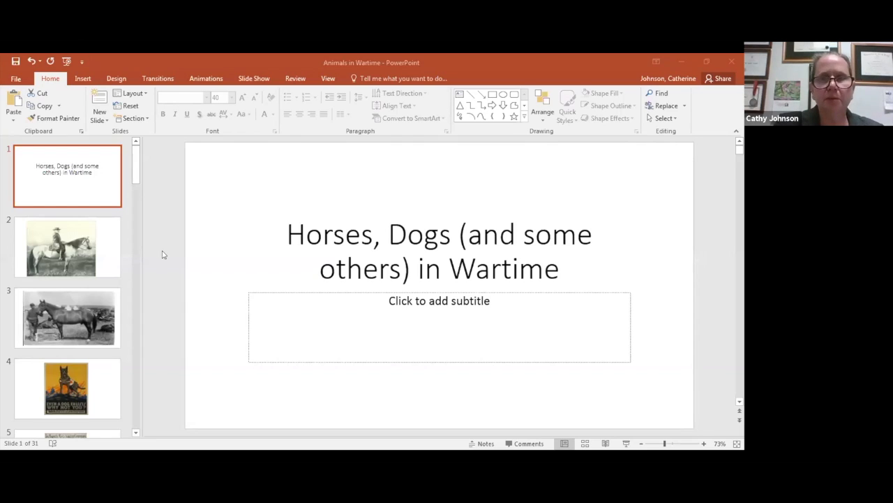
mouse_move(303, 128)
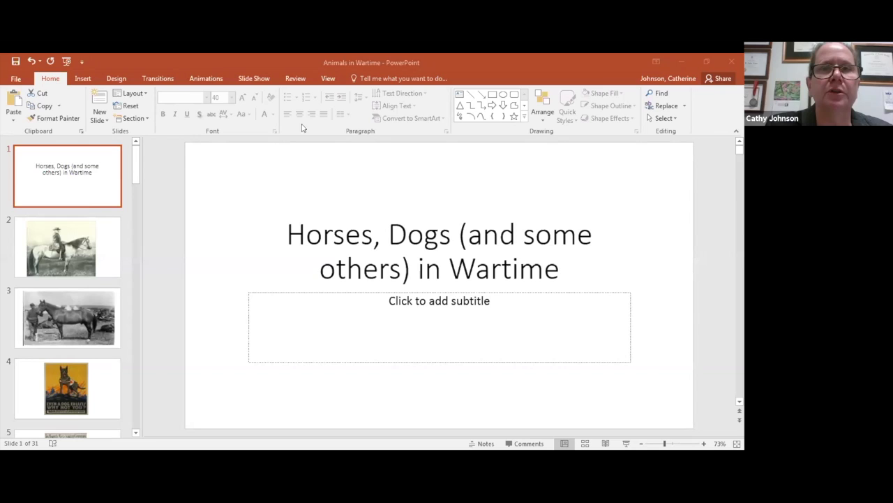
mouse_move(292, 103)
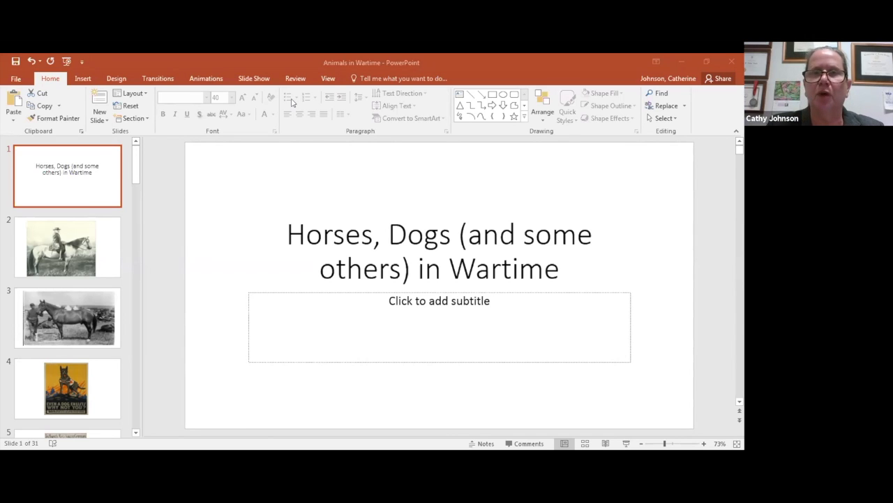
mouse_move(378, 200)
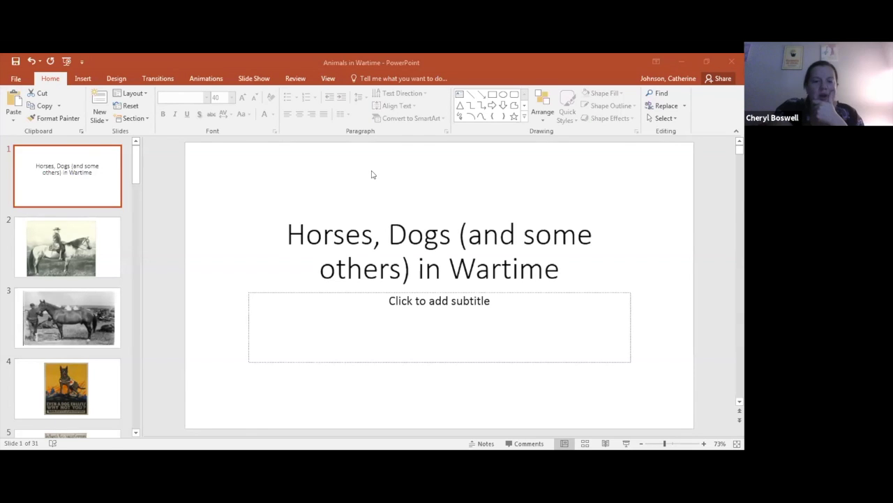
mouse_move(309, 98)
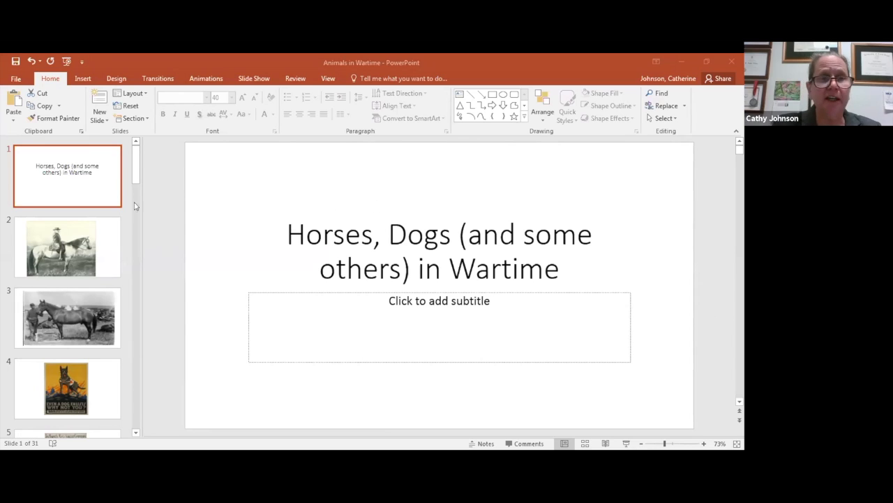
mouse_move(108, 165)
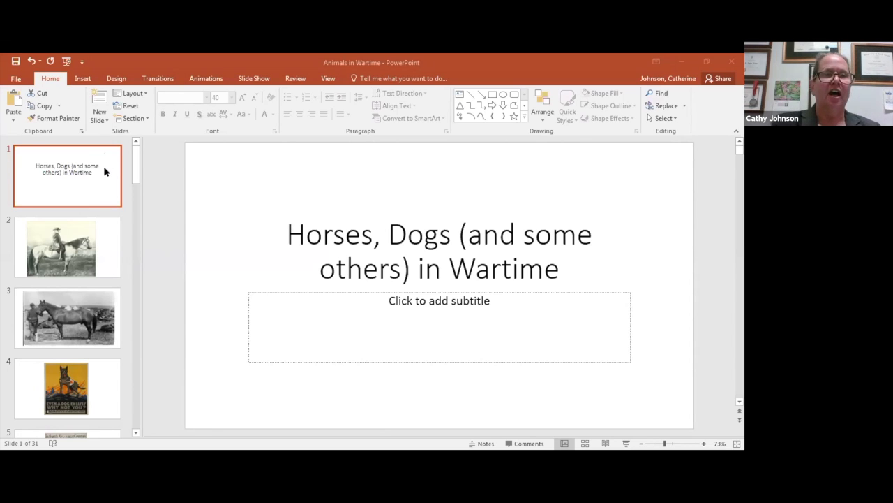
mouse_move(105, 171)
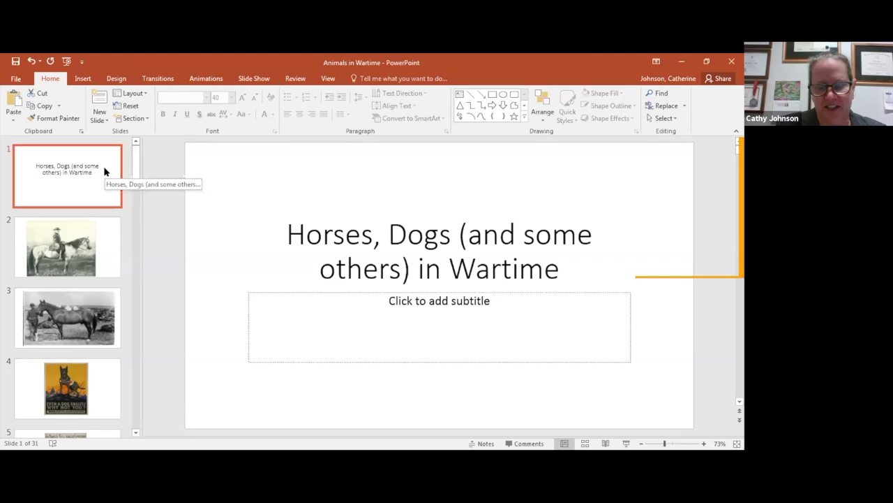
Step: Display slide 2, the photo of the bearded rider on a pale horse
left_click(67, 247)
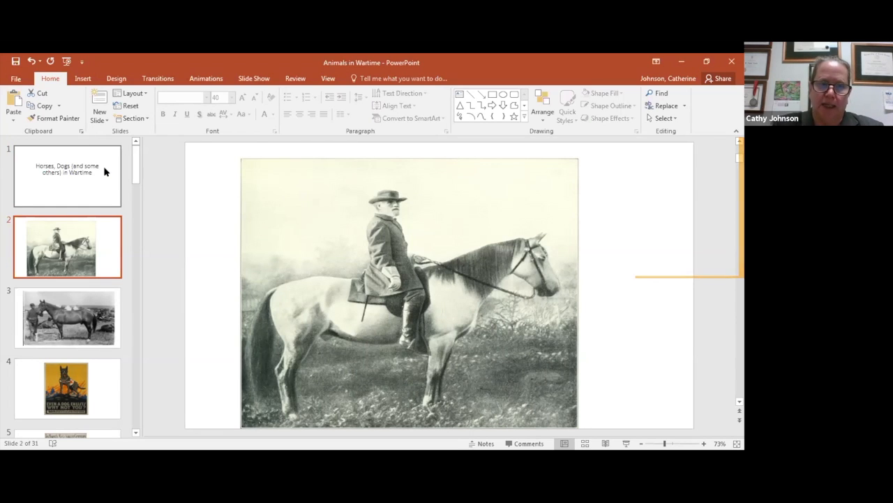
Step: Display slide 3, the soldier standing beside a dark horse
left_click(67, 318)
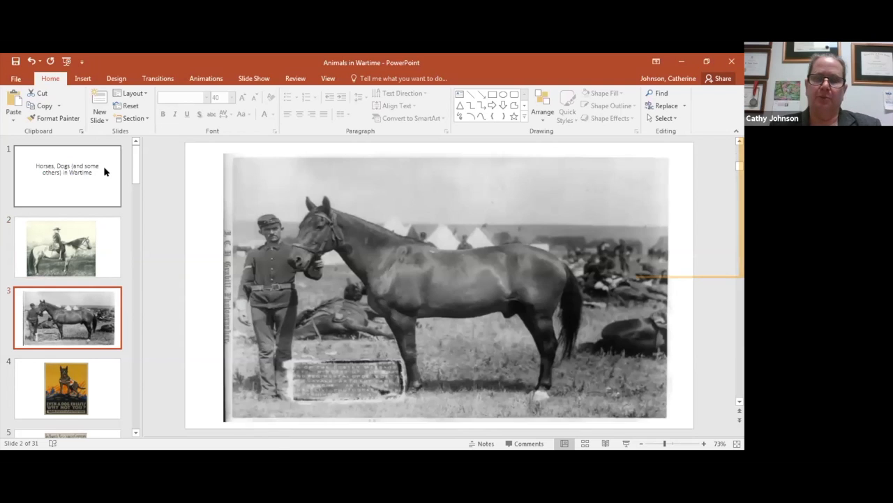
left_click(67, 318)
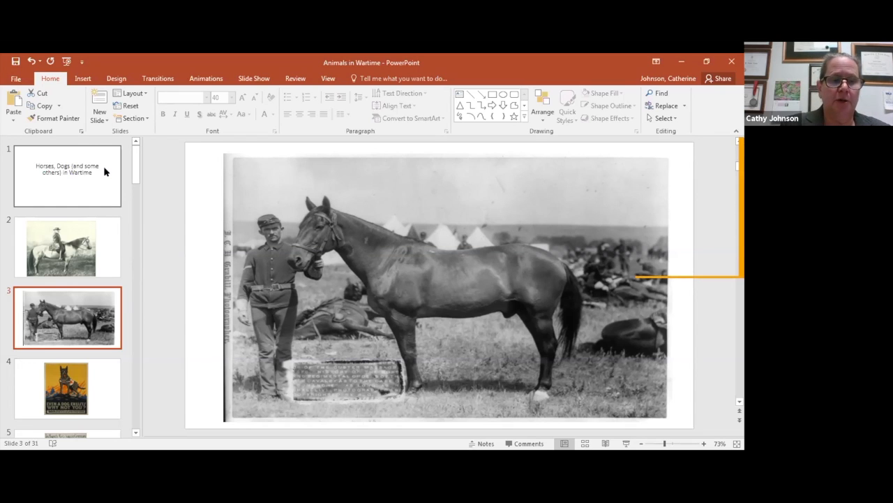
Step: Show slide 4's 'Even a dog enlists, why not you?' poster and scroll the thumbnails down
left_click(67, 387)
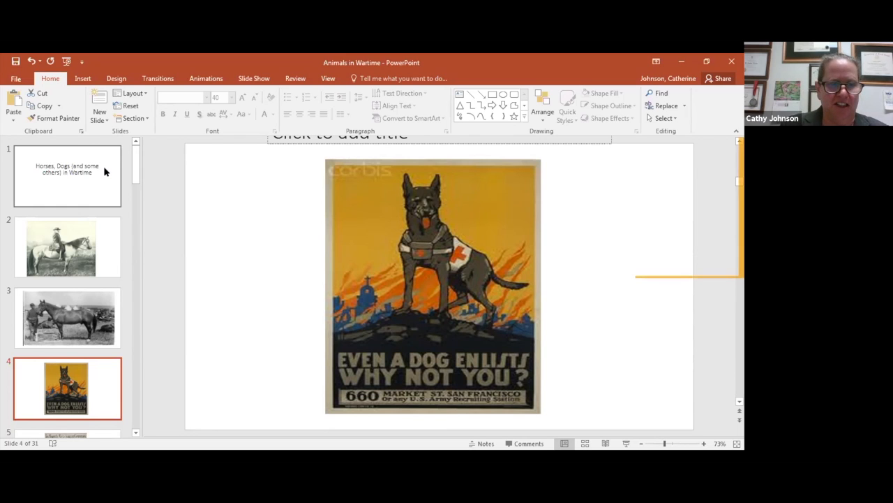
scroll("down", 3)
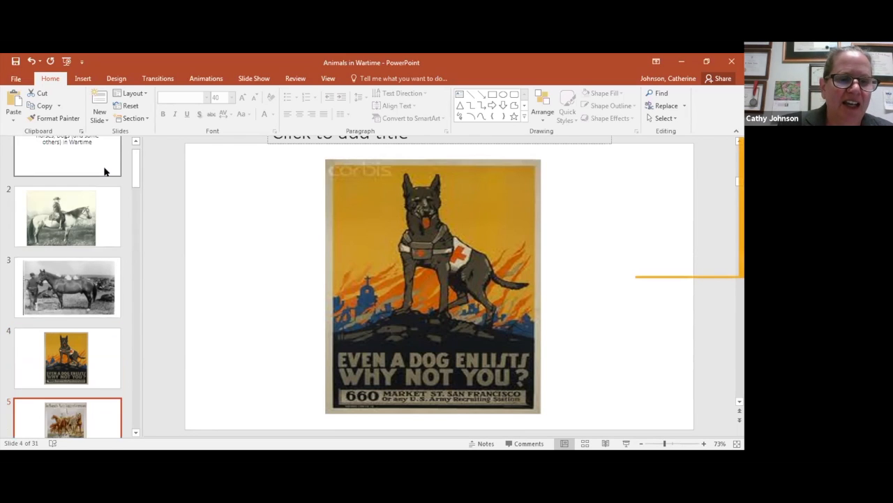
left_click(66, 415)
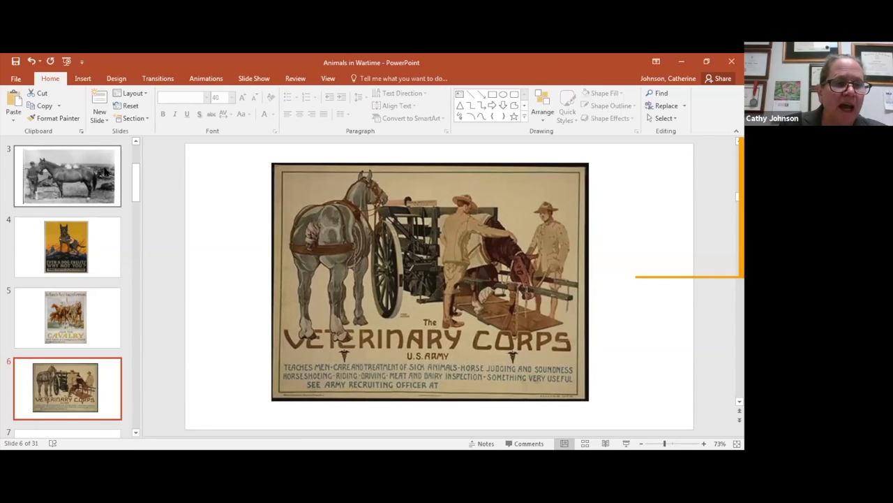
Step: Display slide 7, the pack horse struggling through mud
left_click(65, 315)
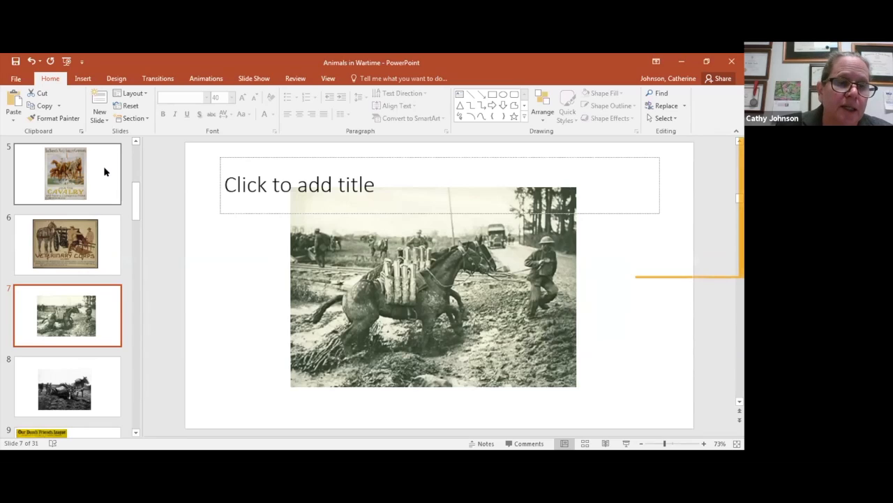
left_click(66, 386)
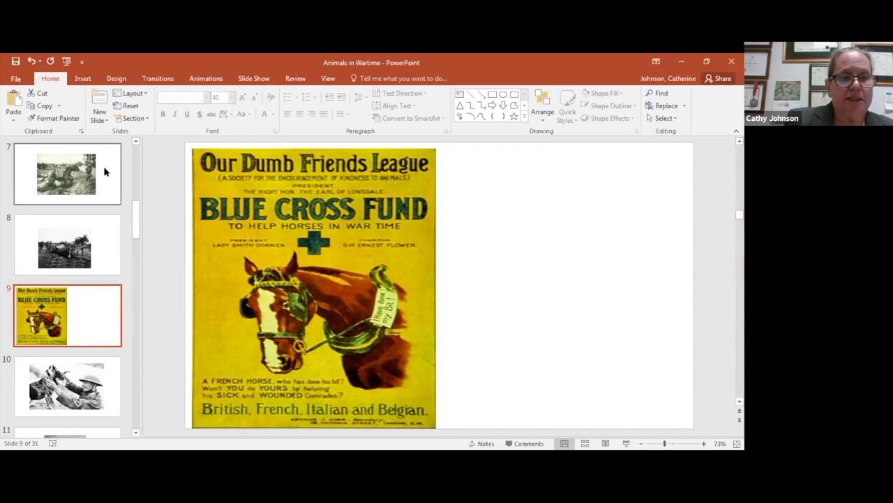
left_click(64, 385)
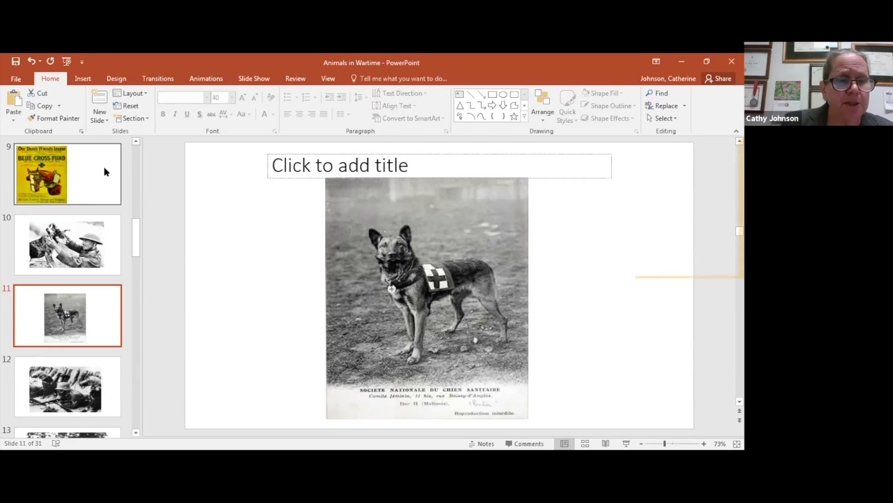
Step: Advance from the French medical-dog postcard on slide 11 to slide 12
left_click(66, 385)
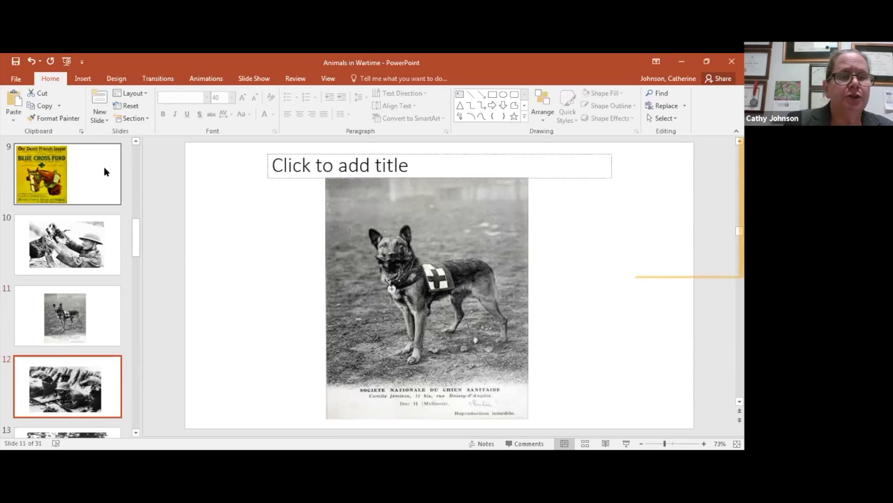
left_click(67, 386)
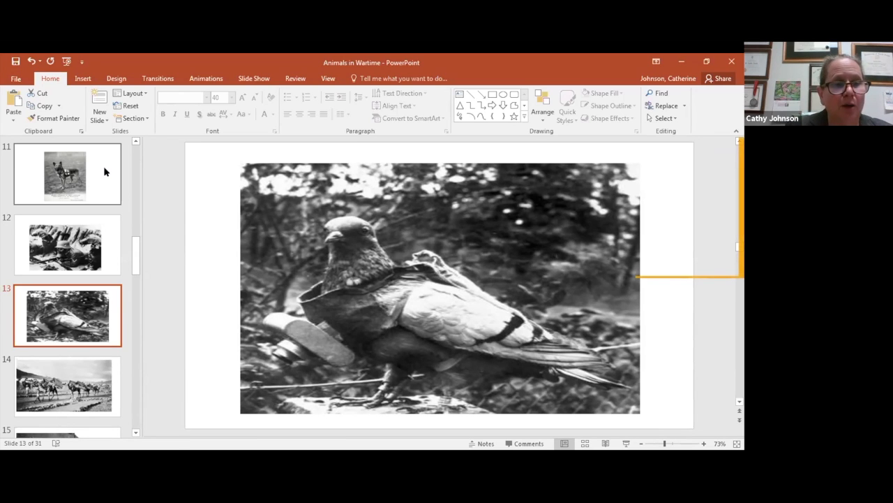
mouse_move(110, 190)
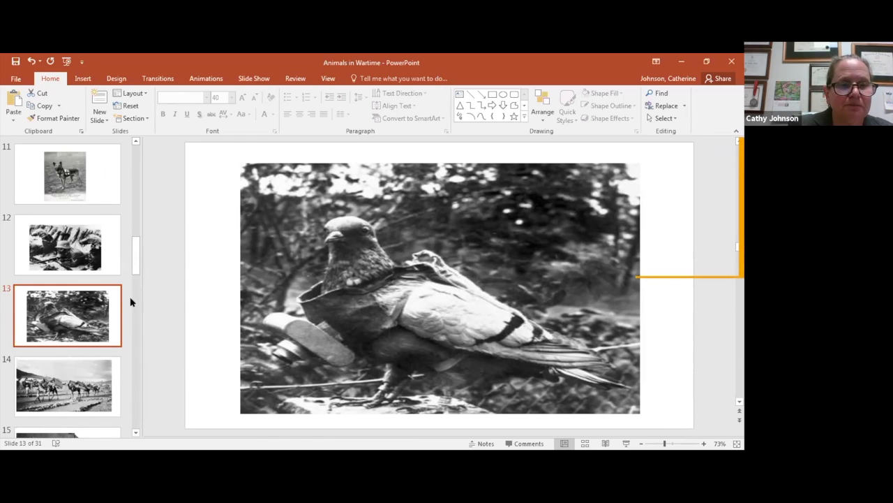
mouse_move(110, 303)
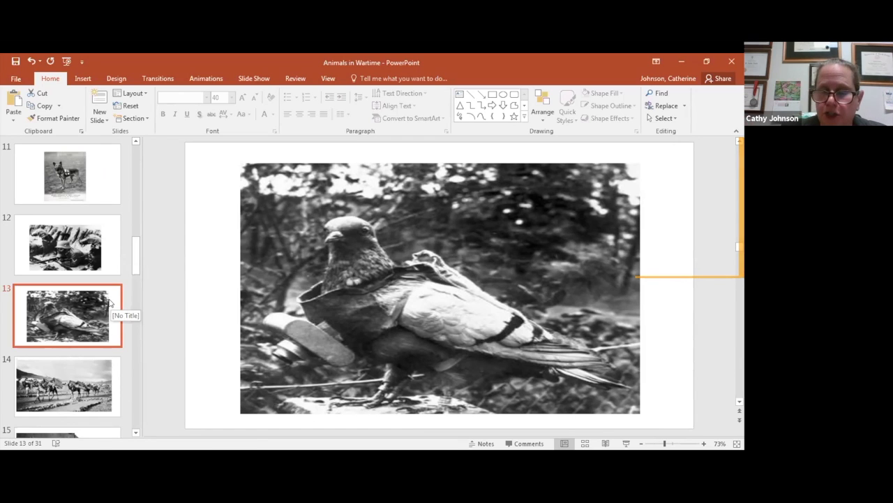
Step: Display slide 14, the loaded camel caravan photograph
left_click(66, 386)
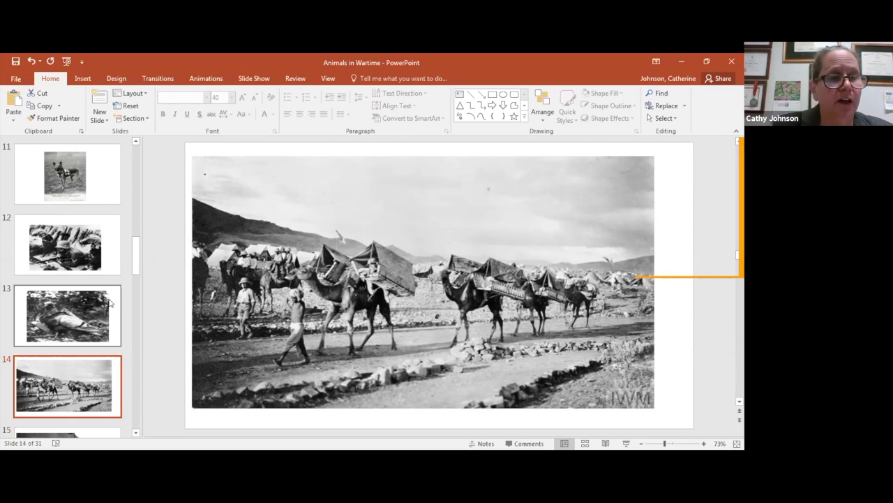
left_click(67, 315)
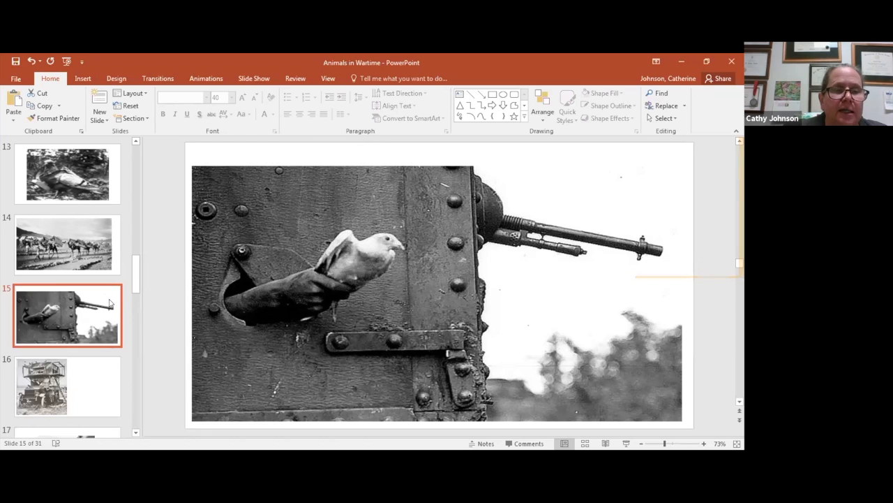
Step: Display slide 16, the truck carrying a mobile pigeon loft
left_click(42, 386)
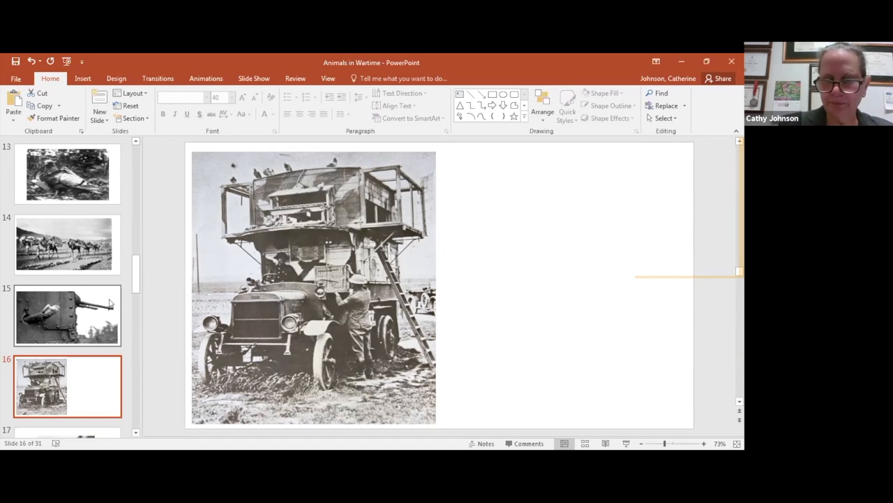
left_click(67, 433)
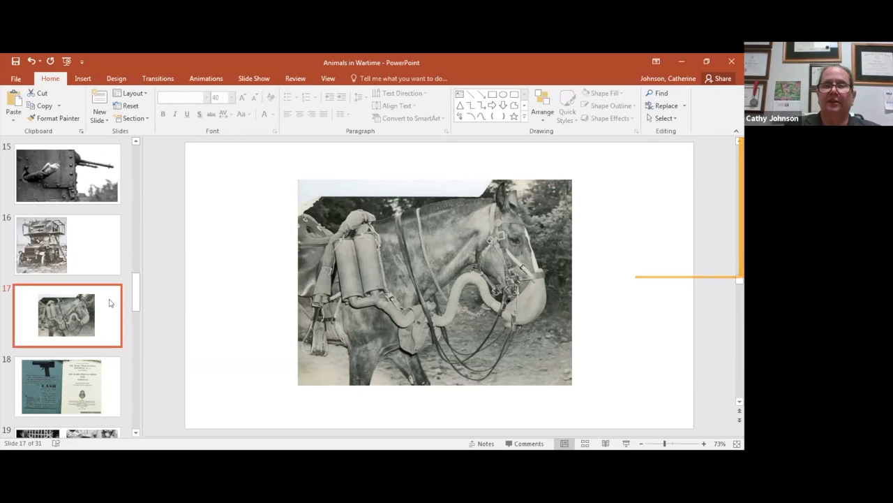
mouse_move(228, 440)
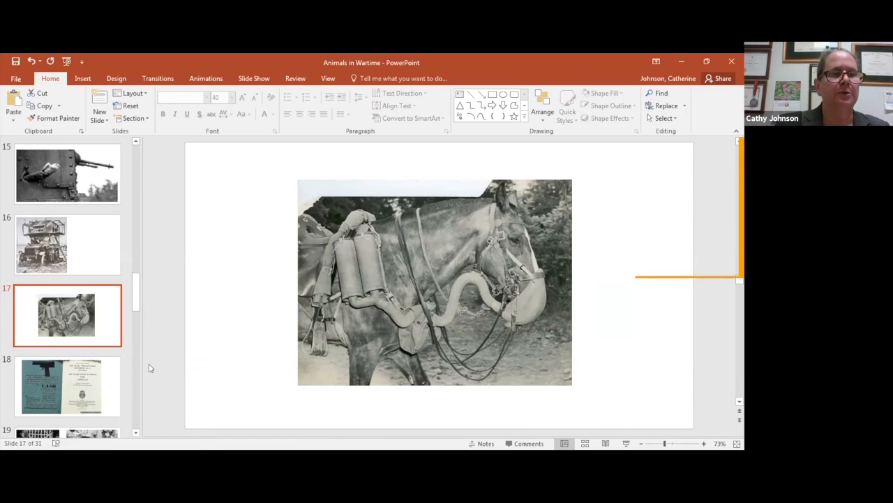
mouse_move(132, 328)
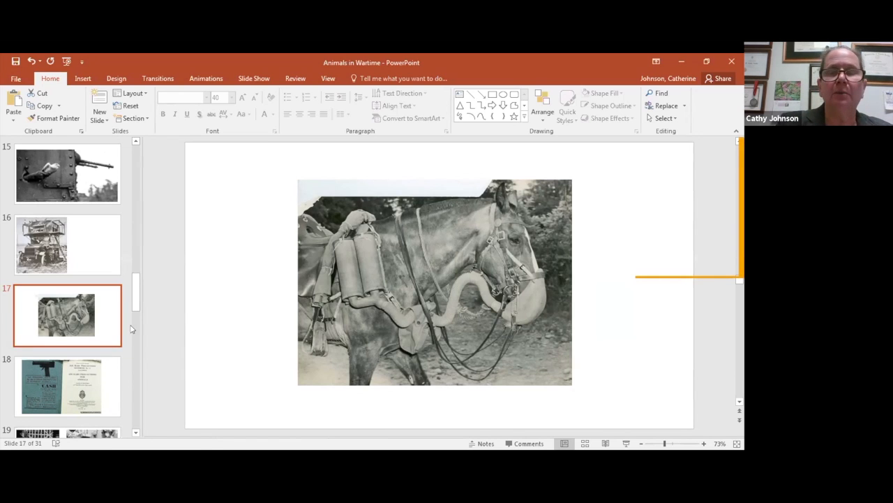
mouse_move(105, 342)
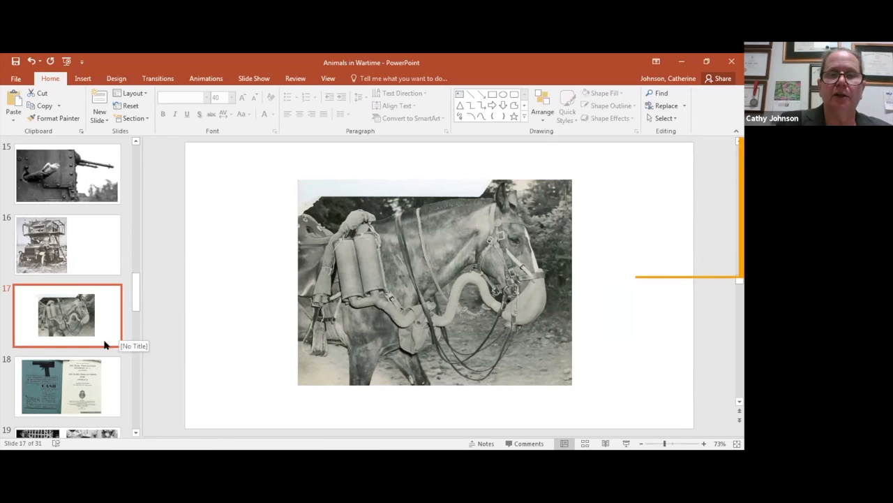
mouse_move(314, 279)
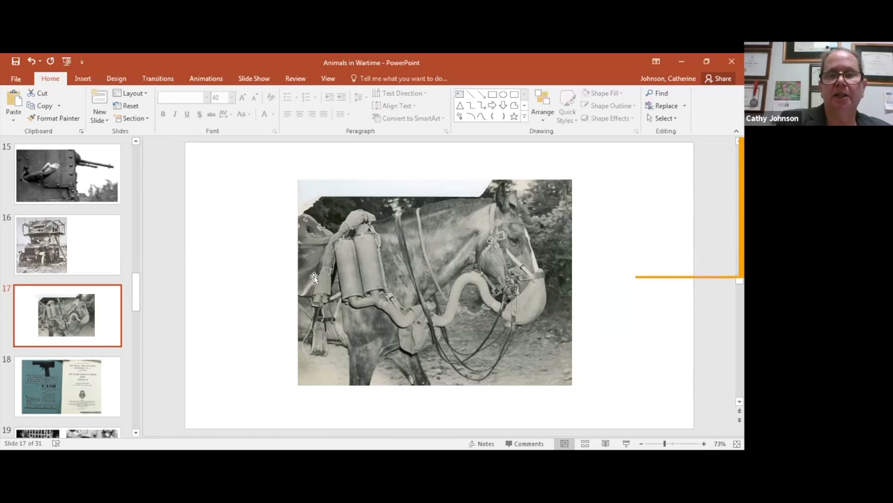
mouse_move(309, 272)
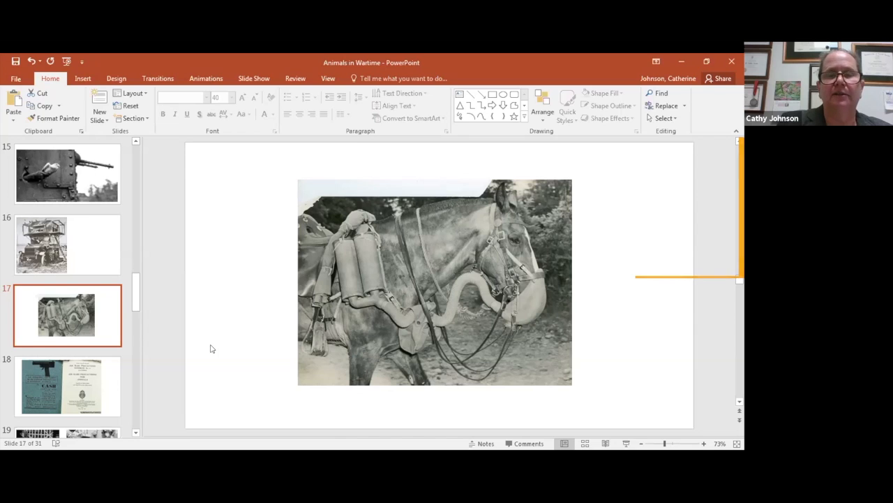
mouse_move(151, 349)
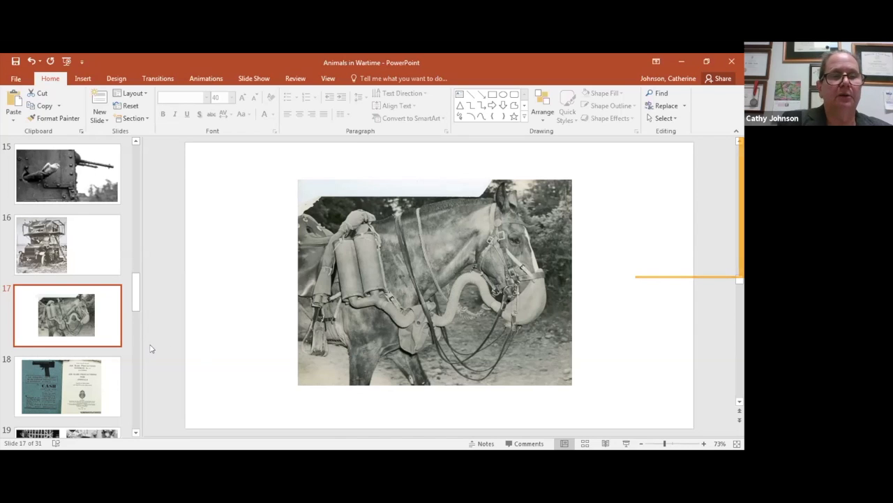
mouse_move(154, 320)
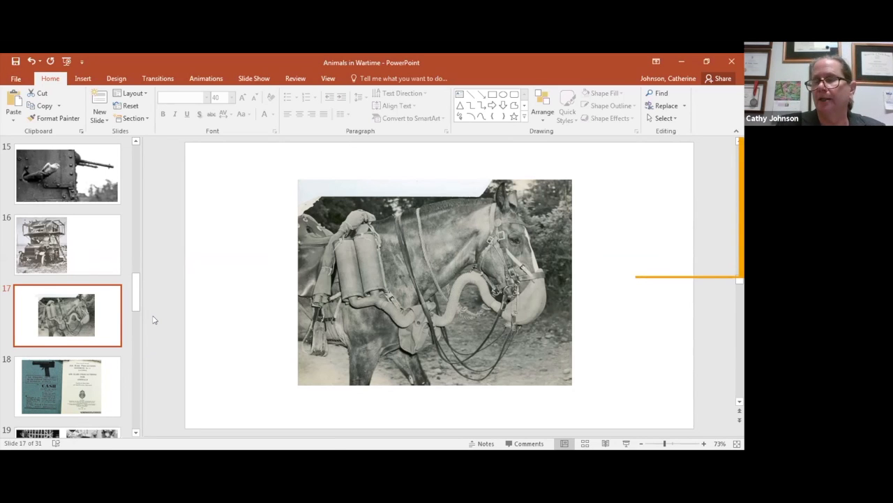
mouse_move(162, 303)
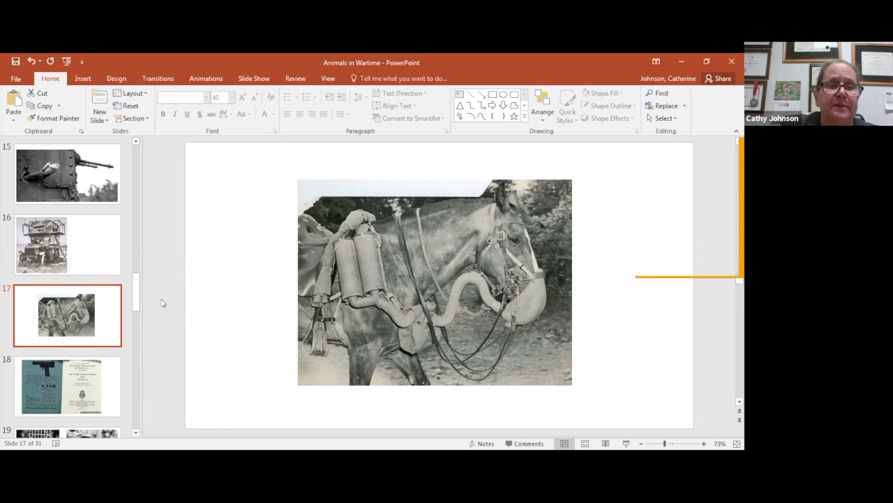
mouse_move(98, 336)
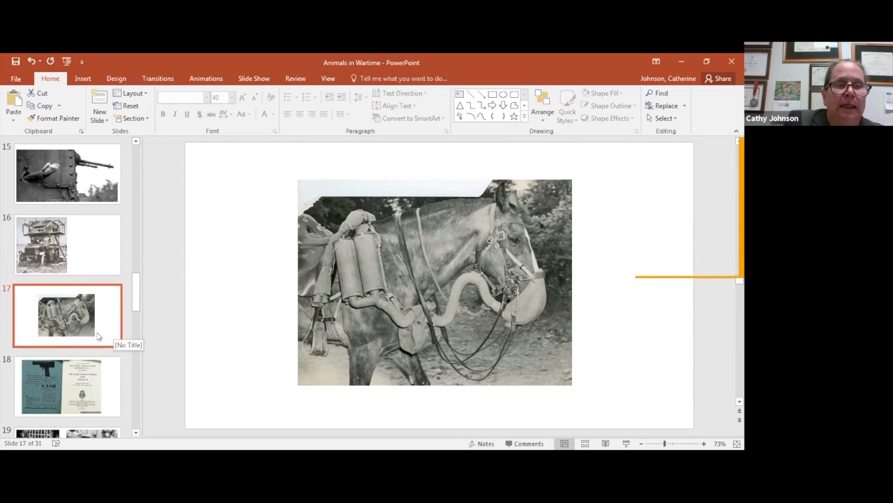
mouse_move(108, 334)
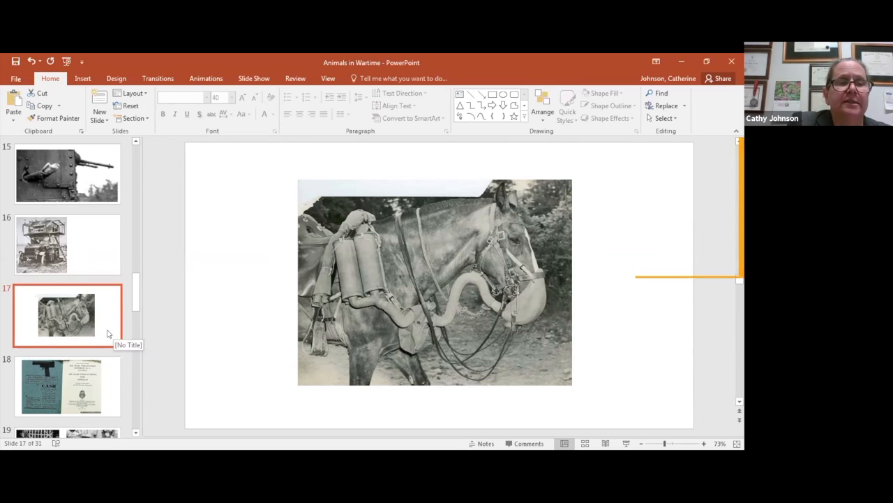
mouse_move(111, 356)
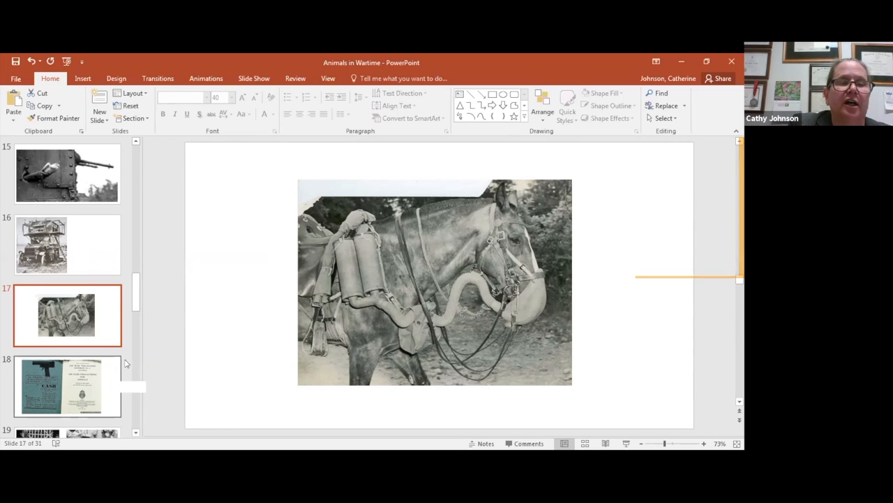
scroll("down", 3)
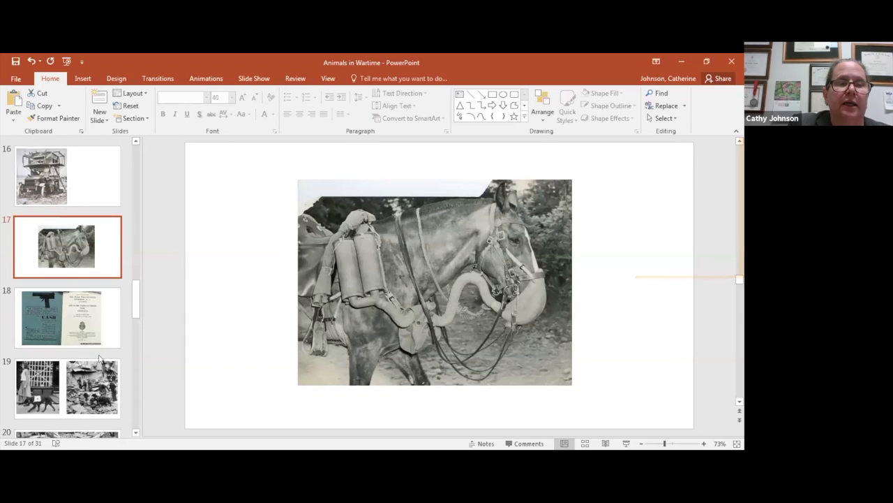
Step: Show slide 18, the 'Cash' captive bolt pistol advert and Air Raid Precautions handbook
left_click(66, 317)
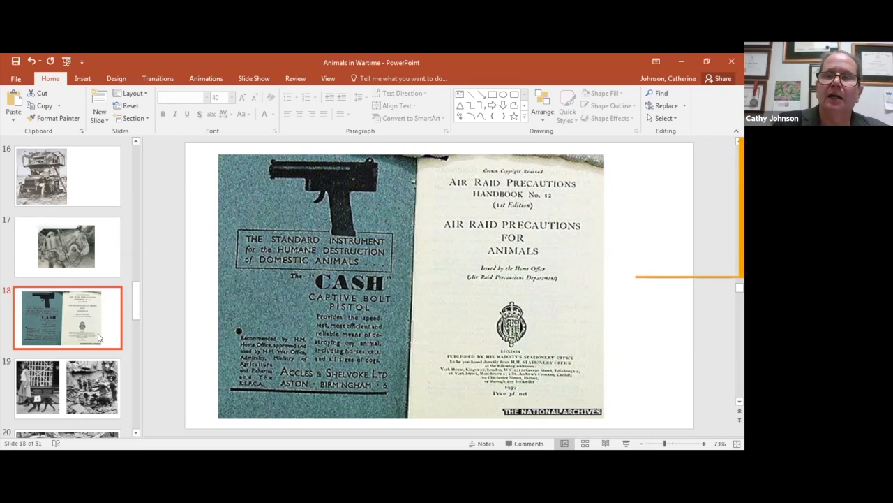
mouse_move(478, 294)
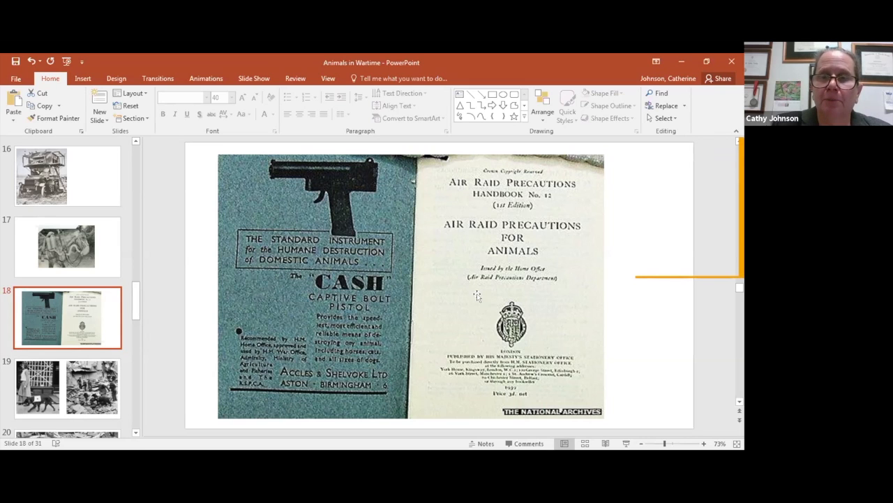
mouse_move(458, 312)
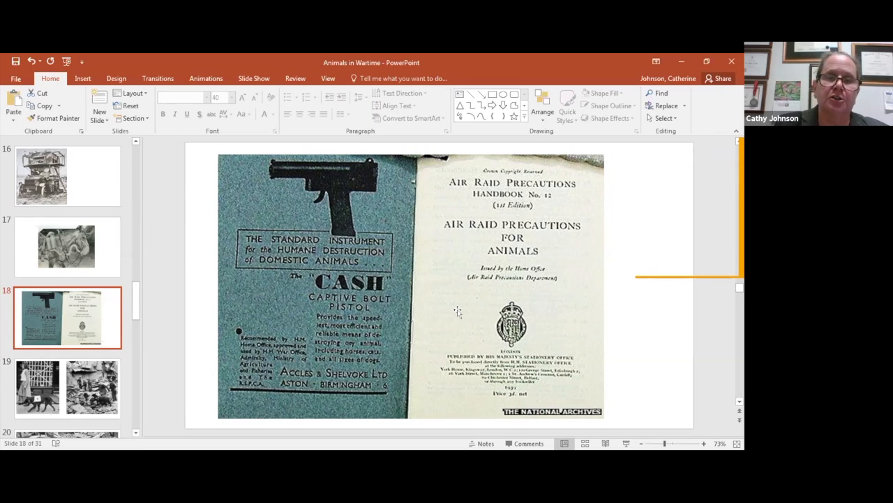
mouse_move(444, 326)
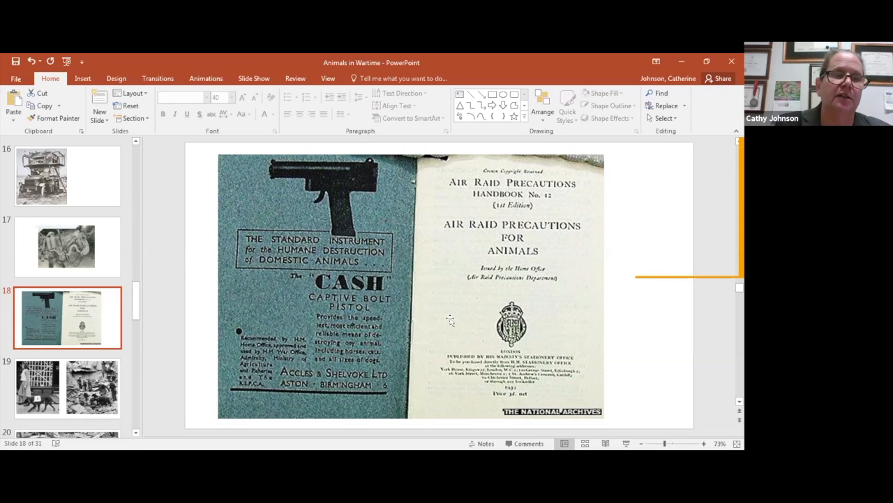
mouse_move(422, 322)
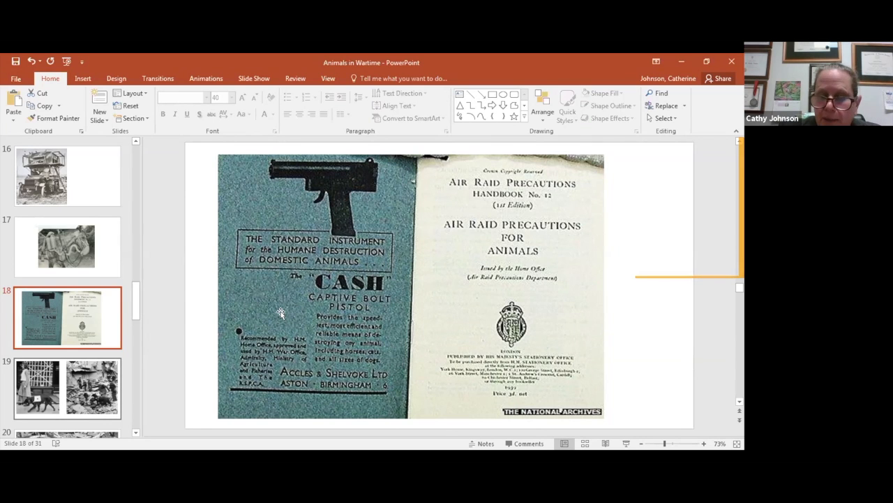
left_click(66, 387)
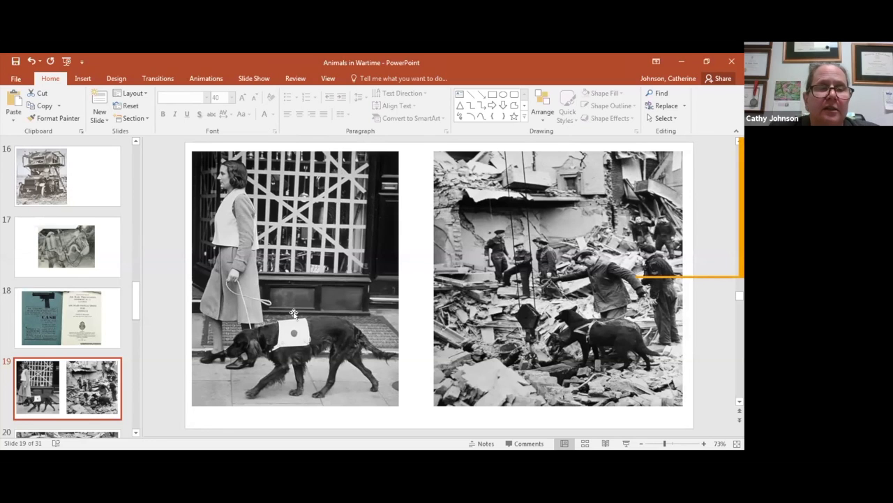
mouse_move(312, 297)
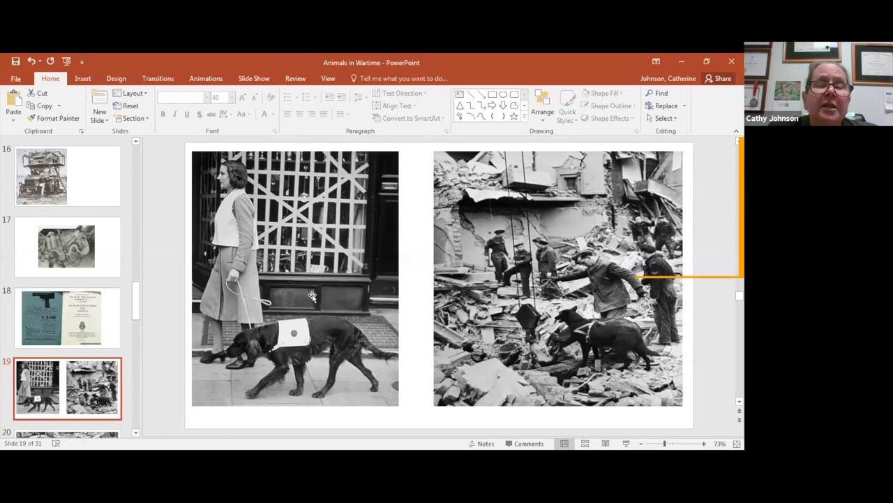
mouse_move(275, 337)
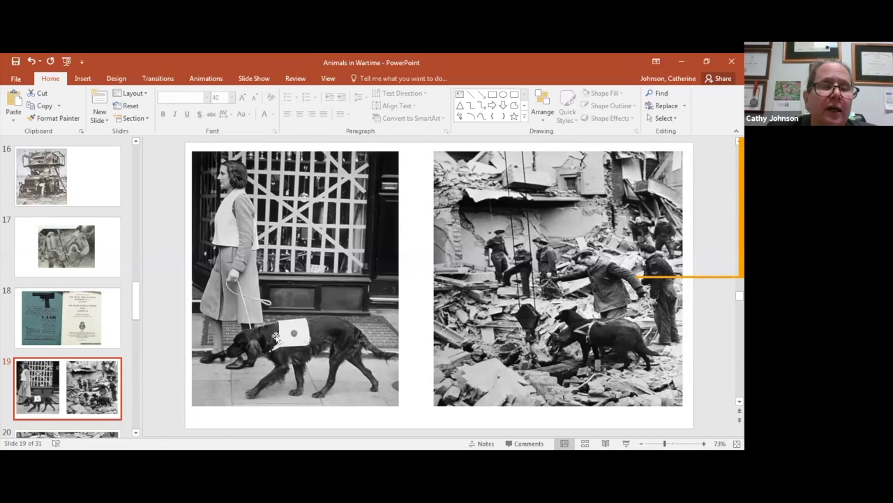
mouse_move(242, 379)
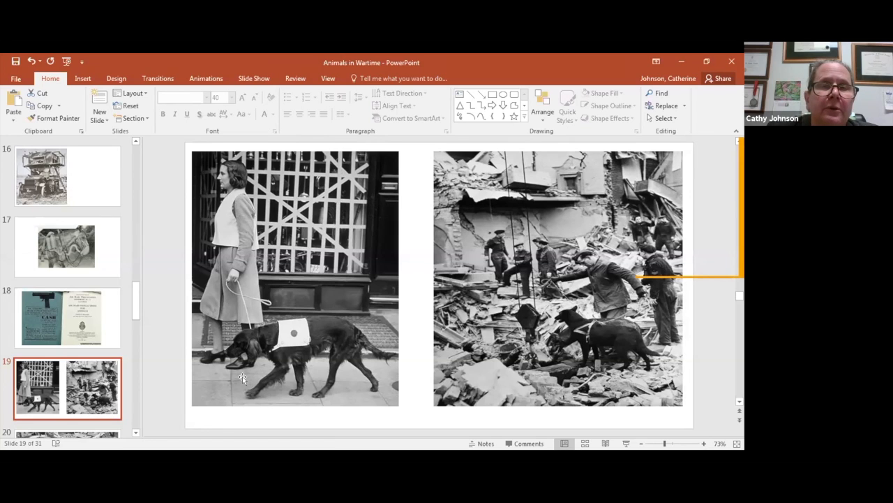
mouse_move(278, 392)
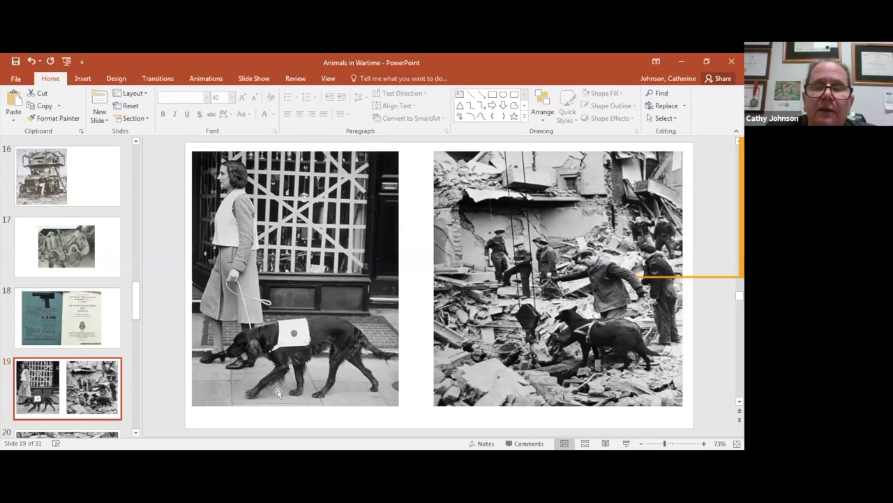
mouse_move(342, 340)
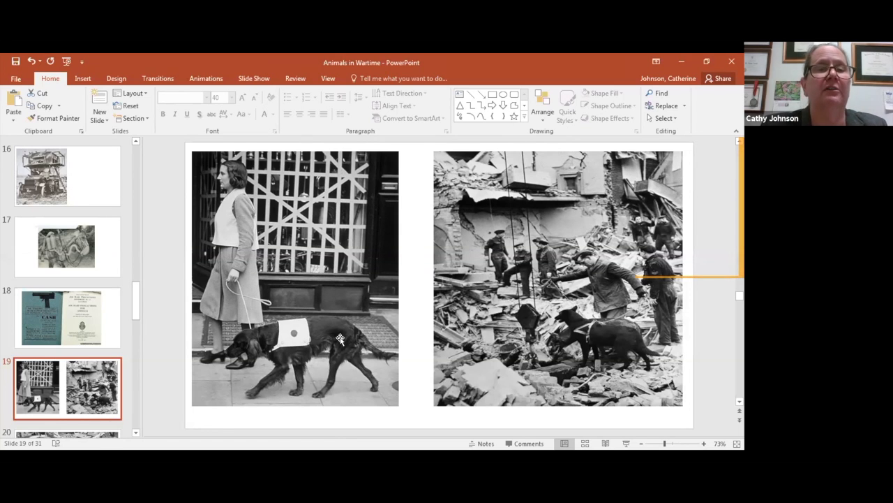
mouse_move(380, 307)
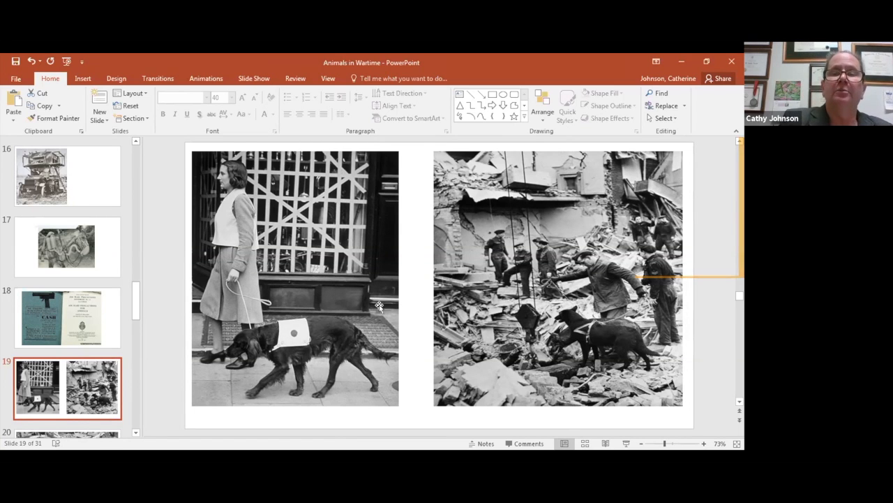
mouse_move(398, 298)
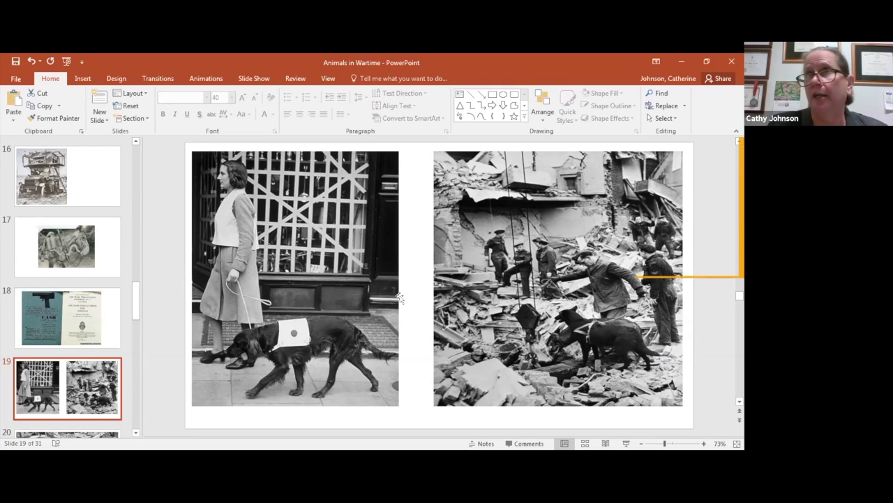
mouse_move(416, 315)
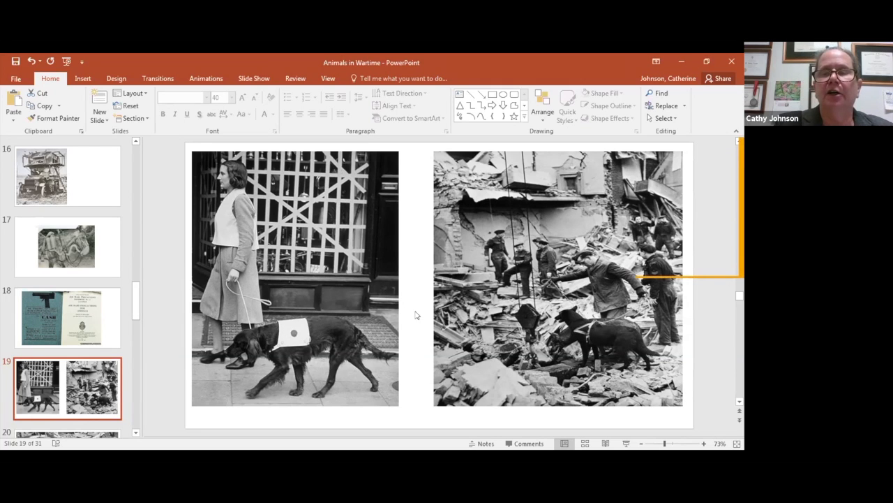
mouse_move(636, 377)
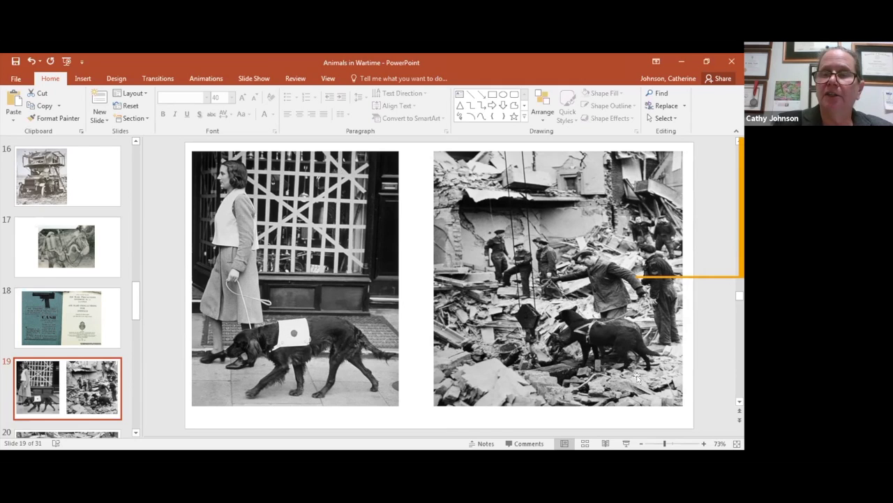
mouse_move(646, 377)
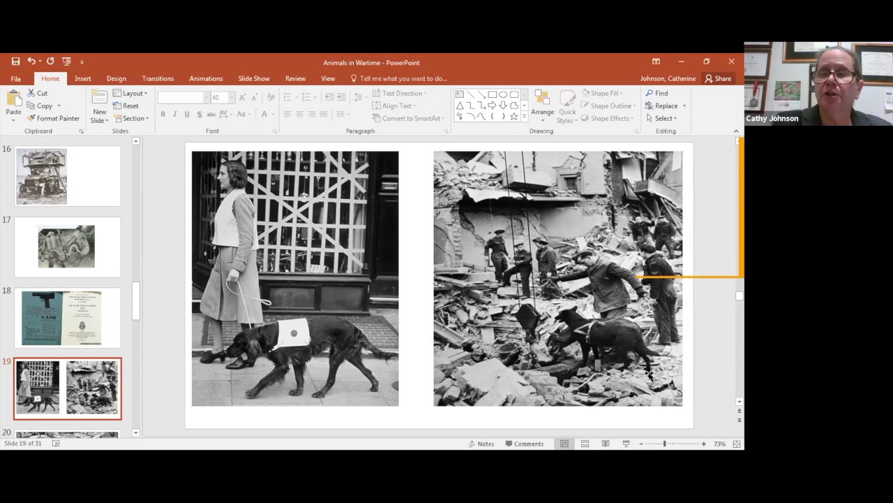
mouse_move(447, 316)
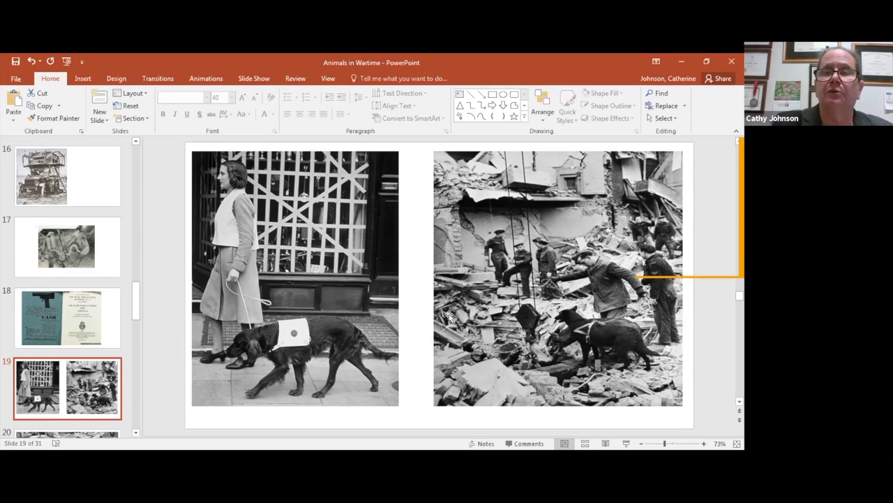
mouse_move(690, 389)
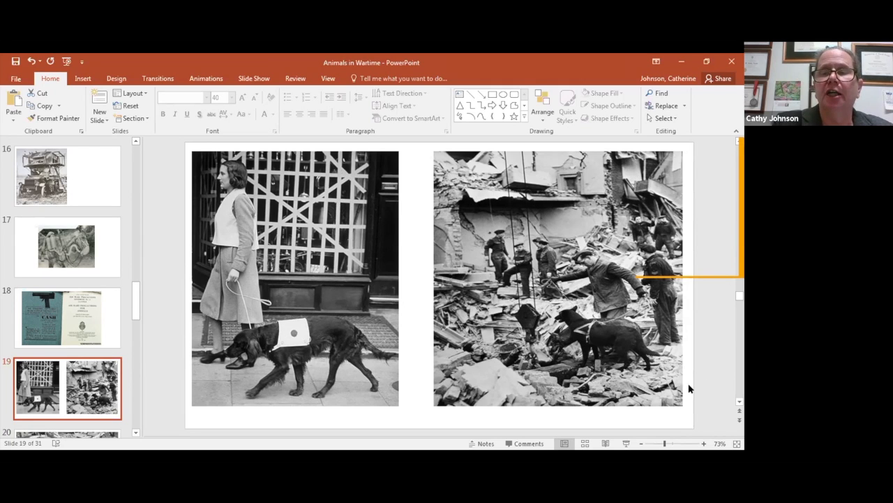
mouse_move(390, 386)
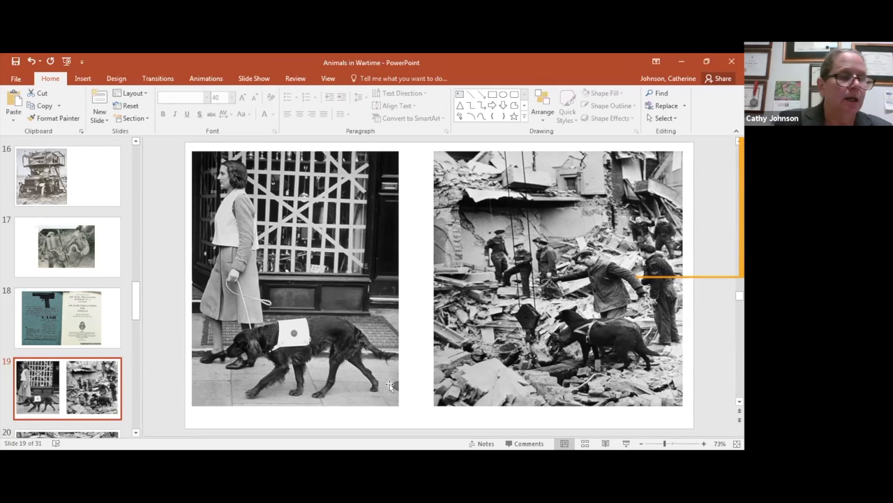
mouse_move(412, 374)
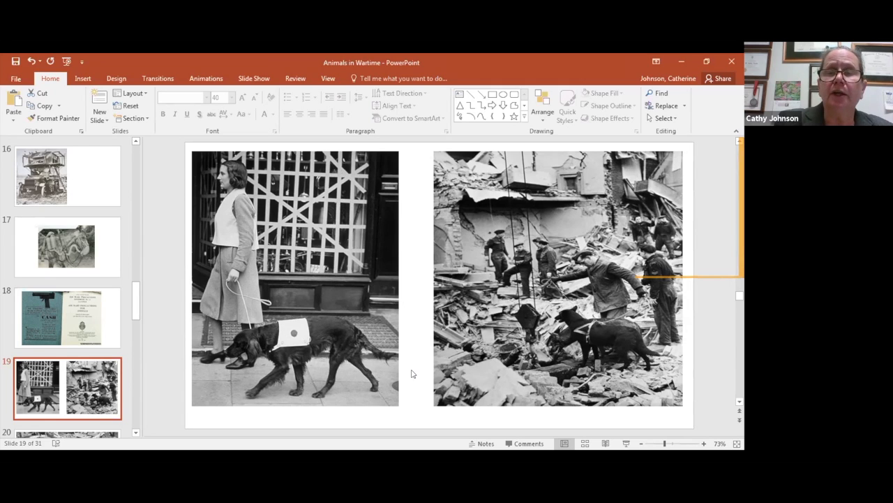
mouse_move(439, 366)
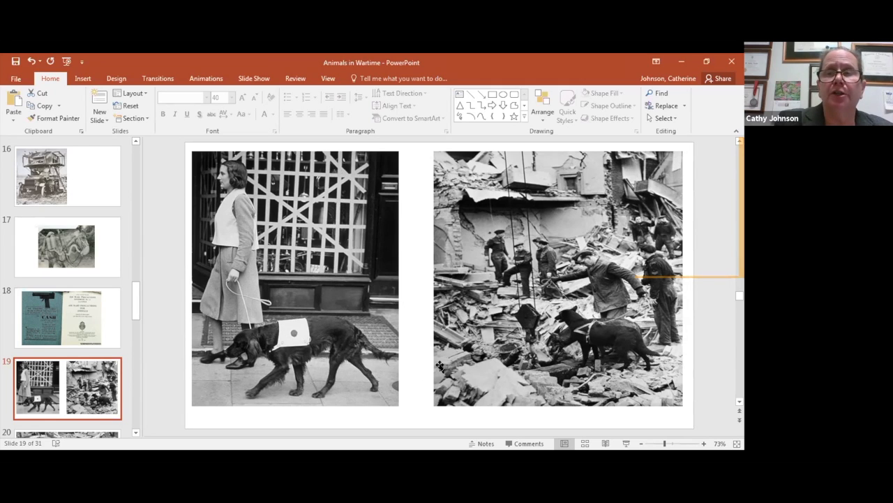
mouse_move(446, 365)
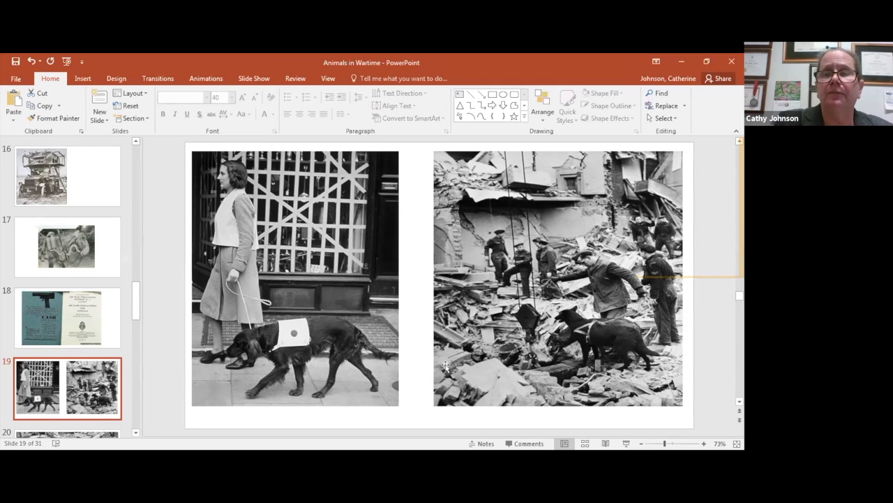
Step: Display slide 20, the helmeted rescuer and dog searching bomb rubble
left_click(67, 329)
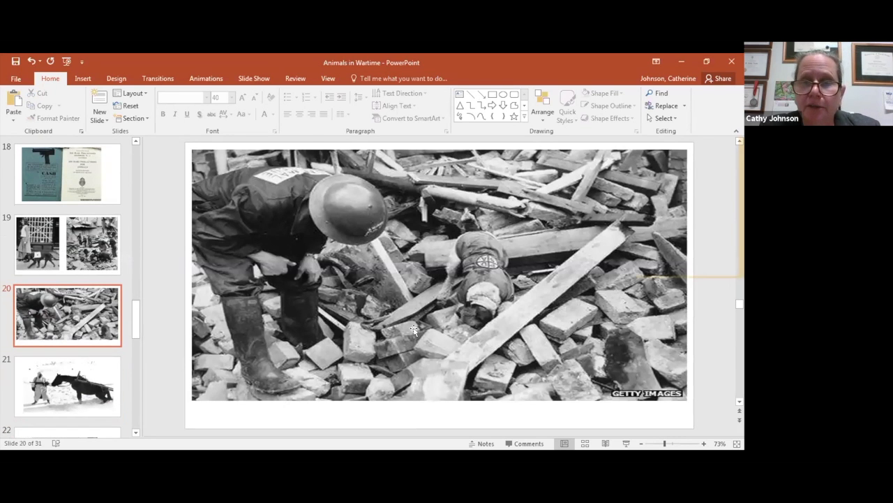
mouse_move(502, 297)
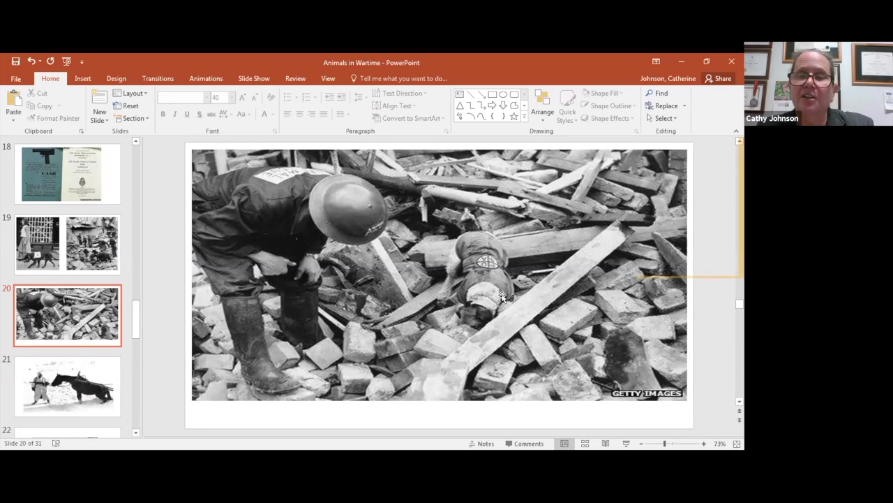
mouse_move(515, 289)
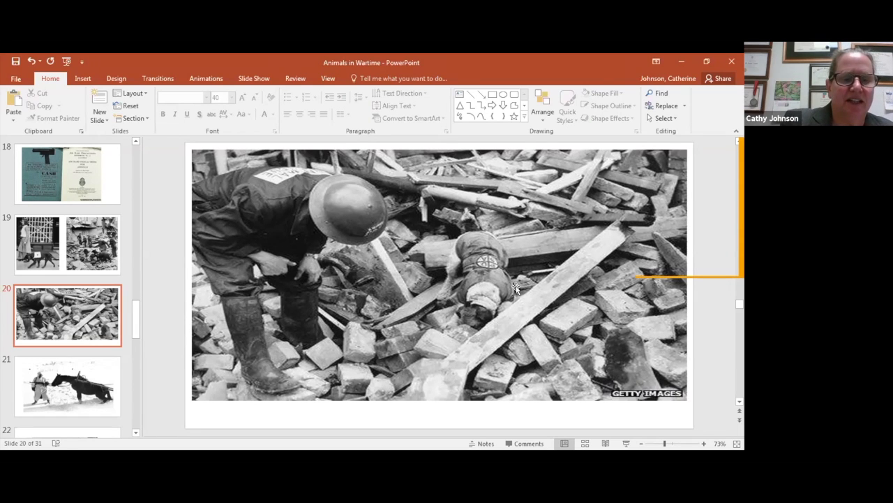
mouse_move(170, 319)
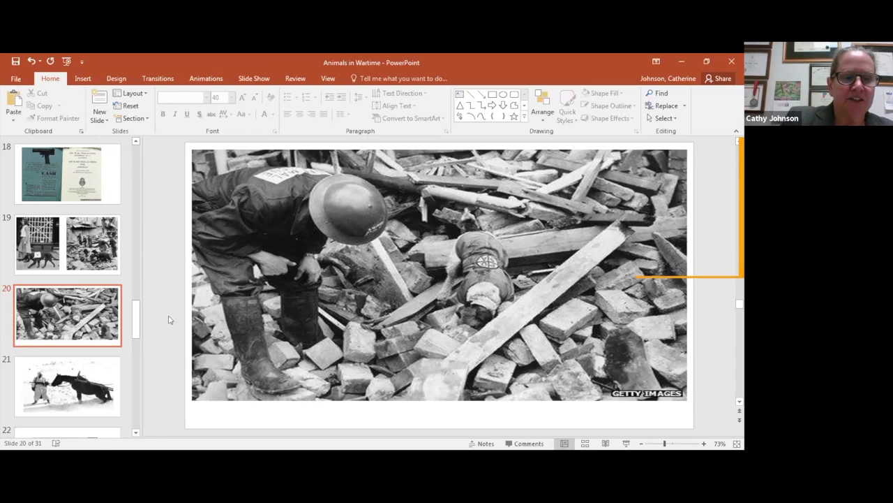
mouse_move(111, 321)
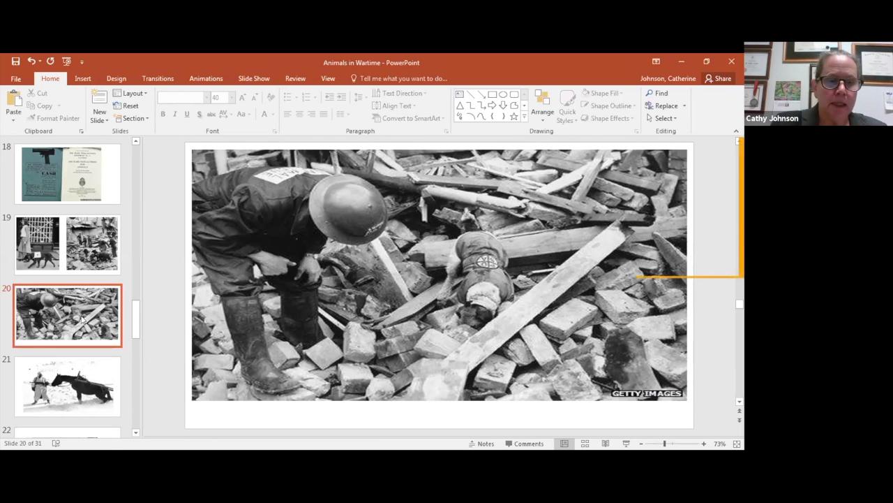
mouse_move(94, 364)
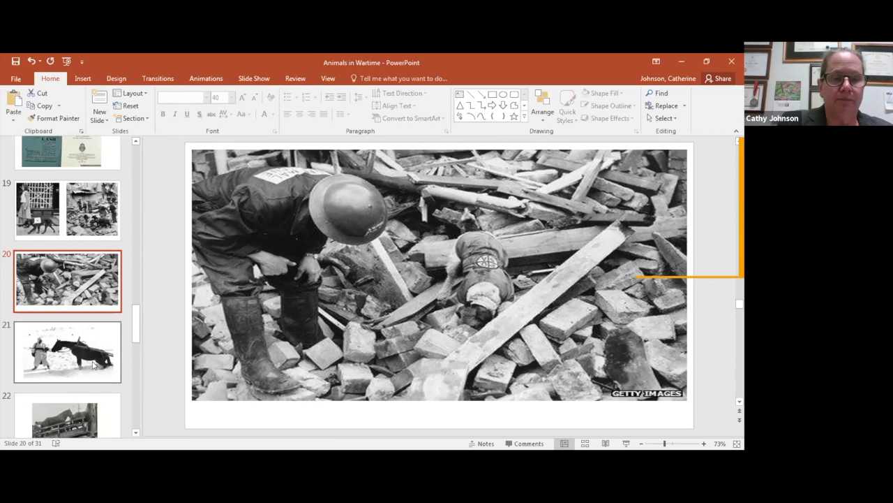
Step: Display slide 22, horses being led up a ramp into a railcar
left_click(68, 351)
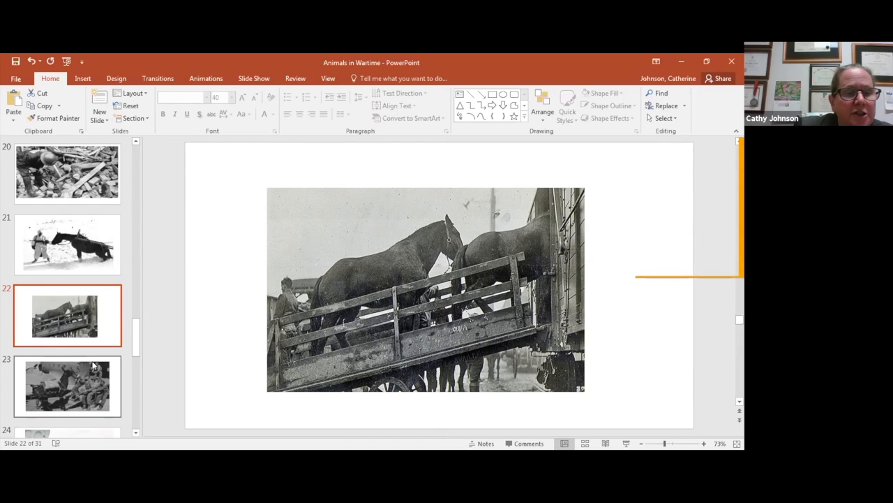
Step: Show slide 24, the photo of soldiers loading a harnessed mule into an aircraft
left_click(67, 386)
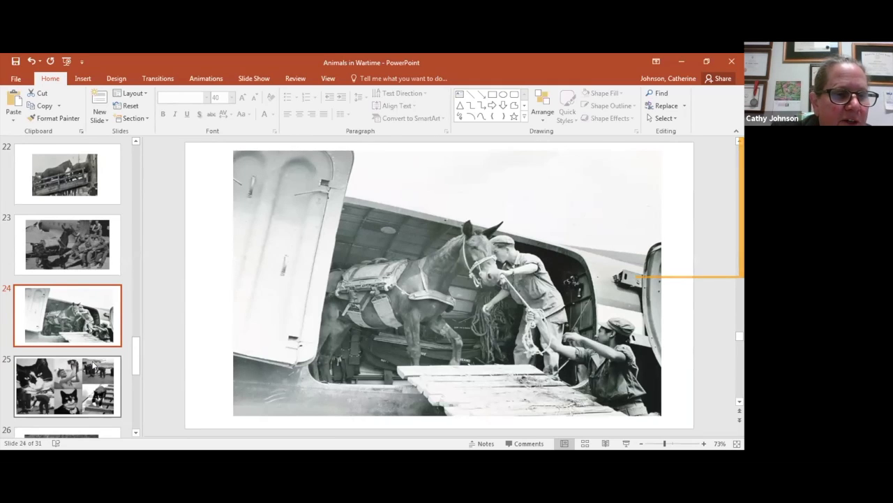
Step: Advance past the slide 25 cat collage to slide 26, the dogs with saddlebags
left_click(67, 386)
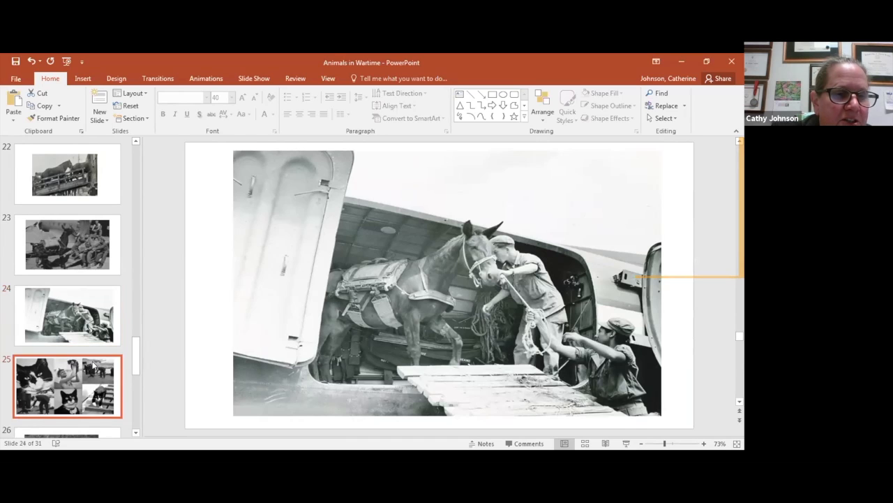
left_click(66, 385)
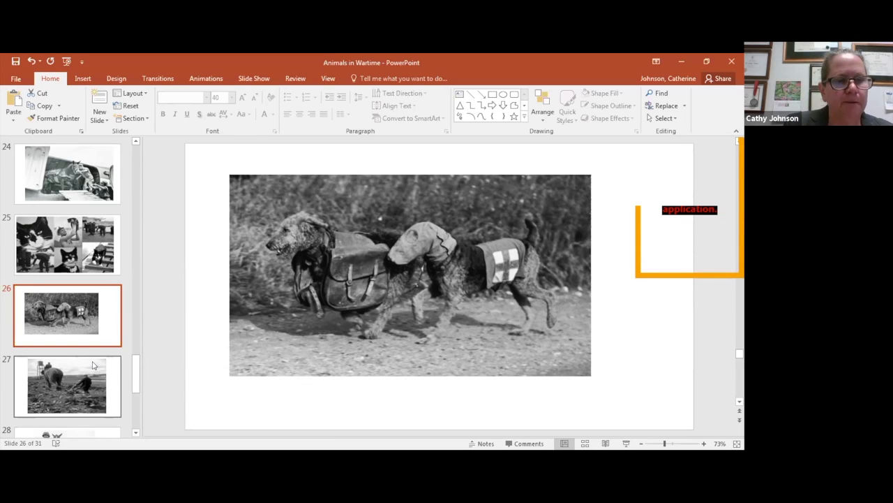
left_click(66, 386)
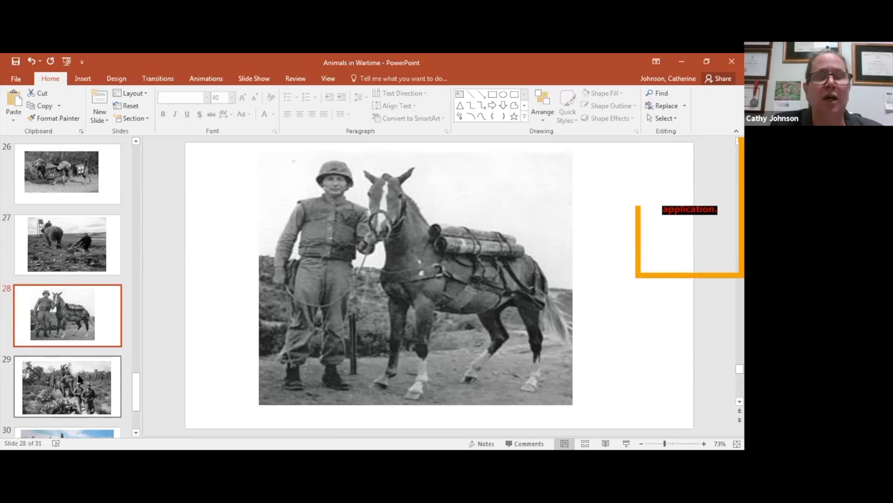
mouse_move(67, 386)
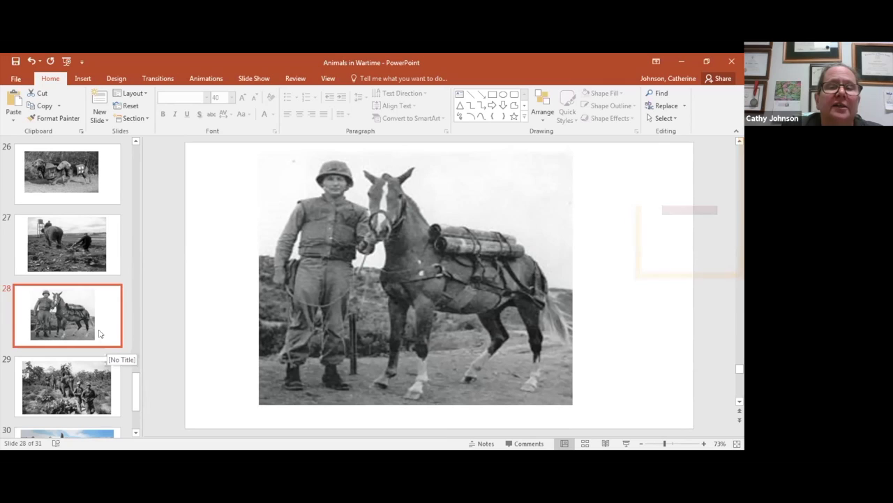
mouse_move(103, 332)
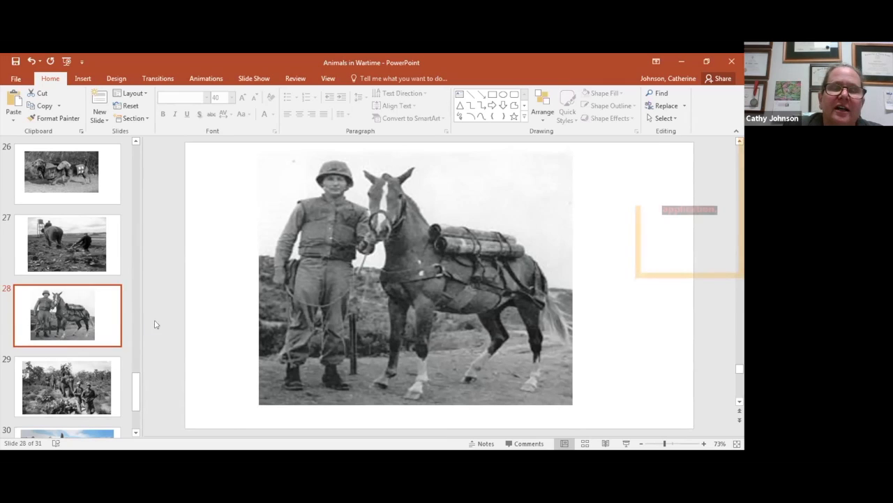
mouse_move(94, 327)
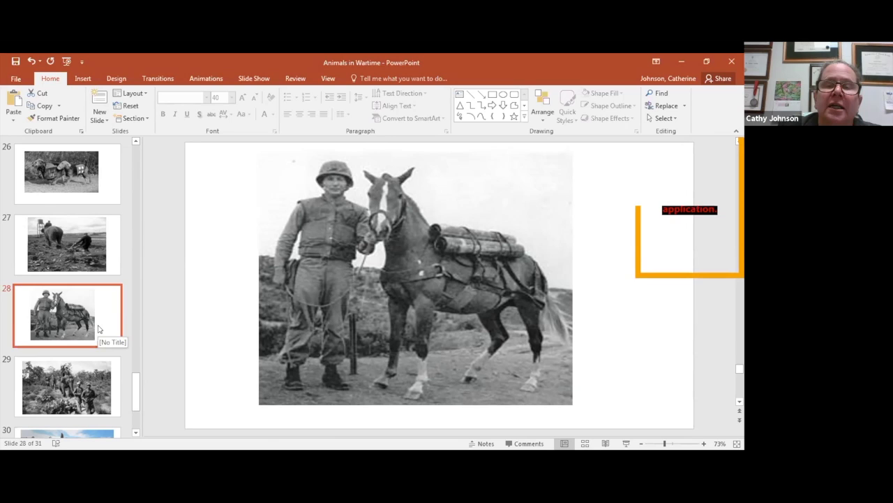
mouse_move(129, 313)
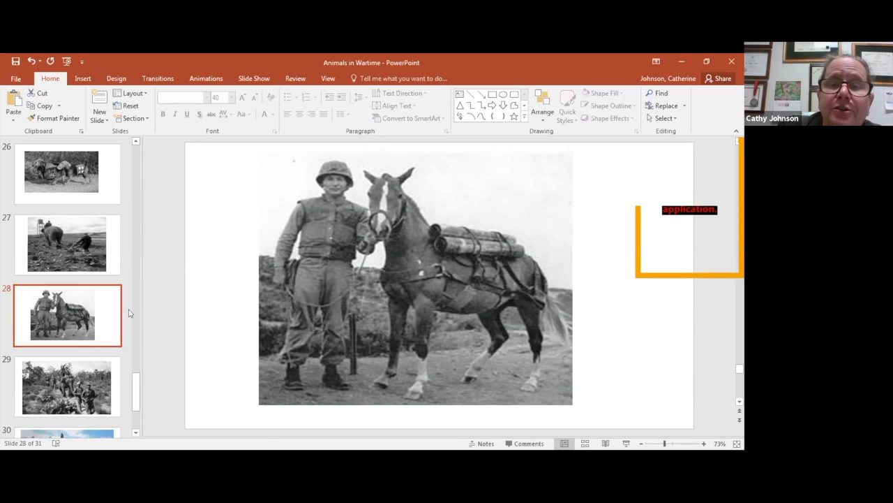
mouse_move(126, 321)
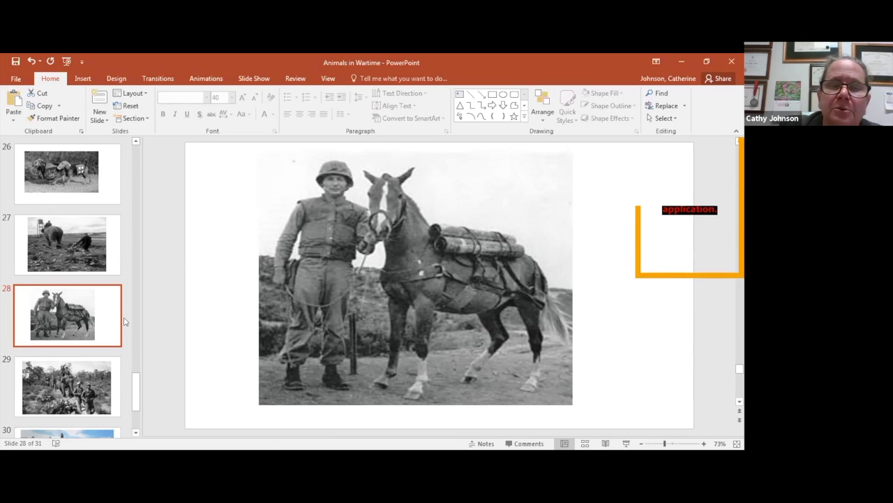
mouse_move(105, 320)
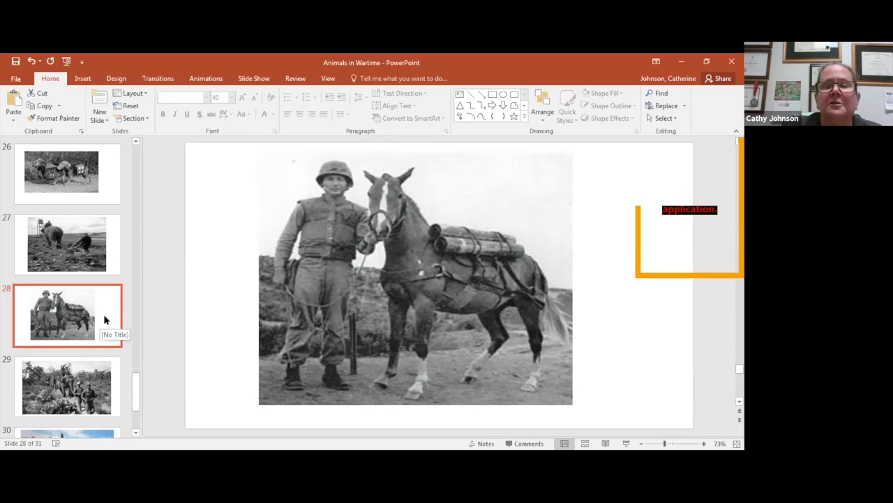
mouse_move(56, 347)
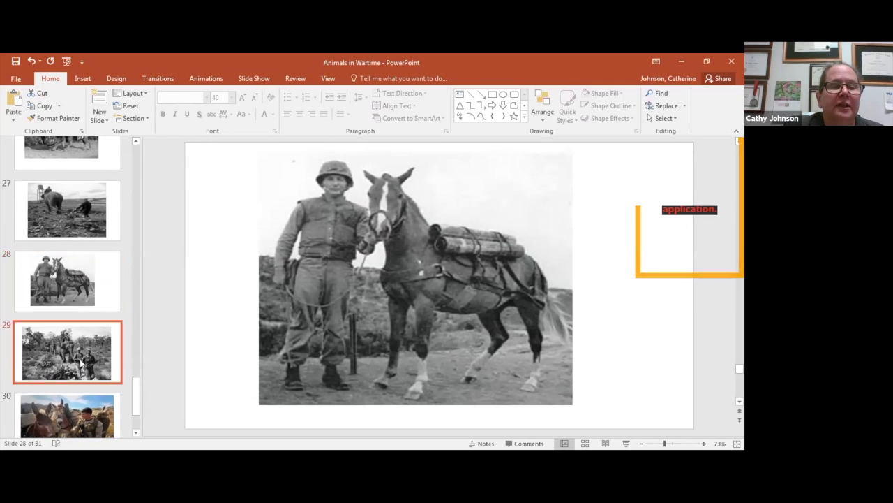
Step: Show slide 29, soldiers riding elephants through jungle, and scroll the thumbnail pane down
left_click(67, 352)
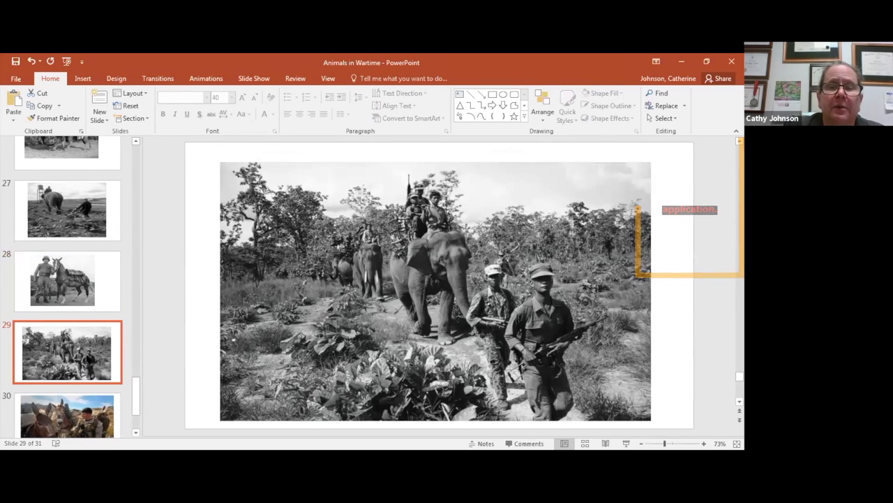
scroll("down", 3)
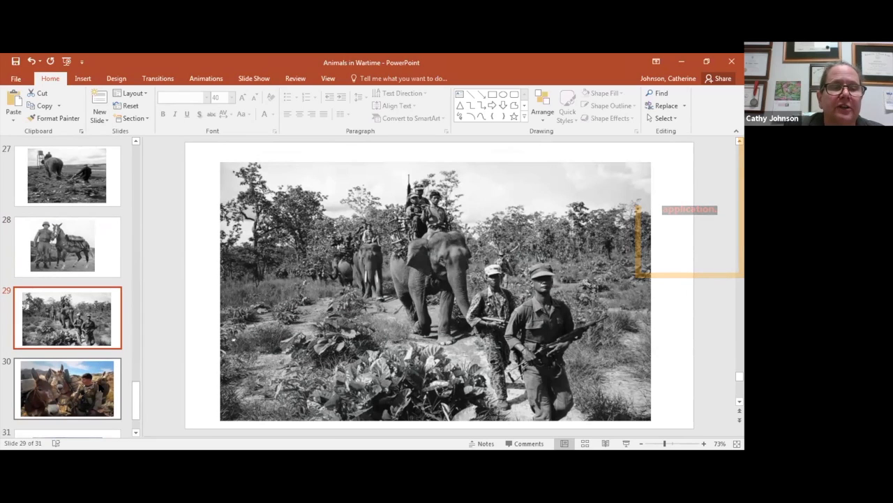
mouse_move(66, 387)
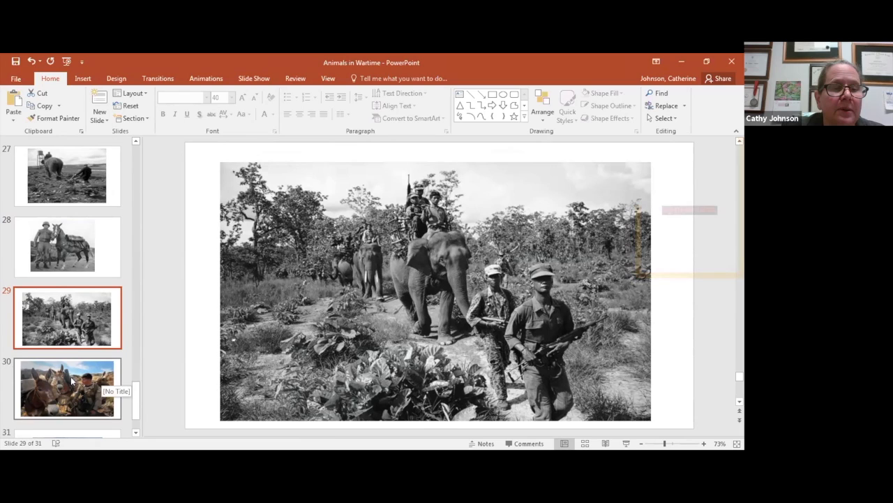
scroll("down", 3)
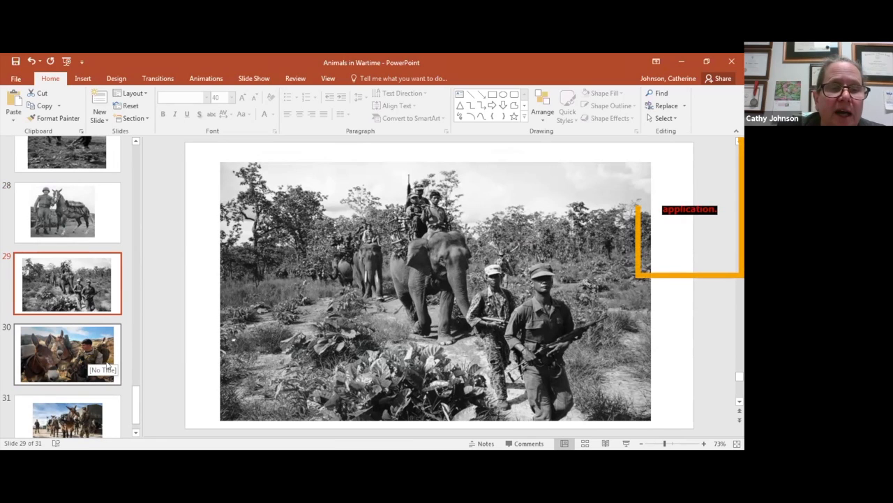
mouse_move(126, 355)
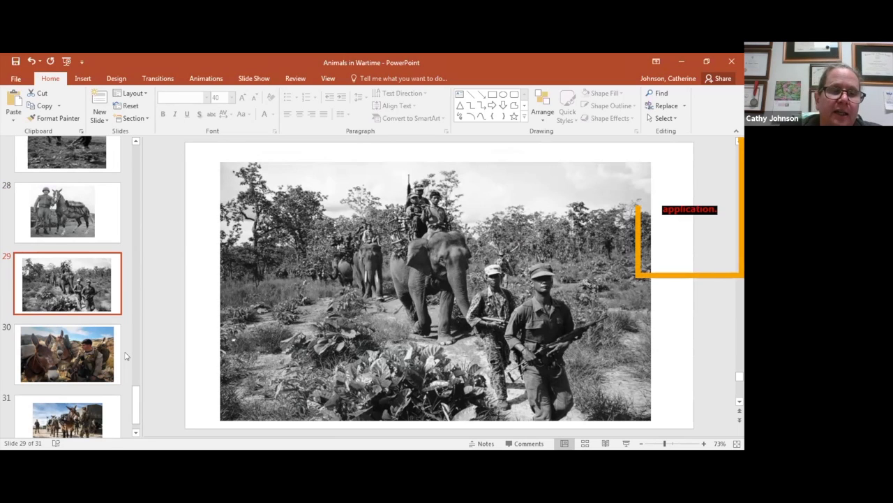
Step: Show slide 30, the kneeling Marine beside two loaded pack mules
left_click(67, 354)
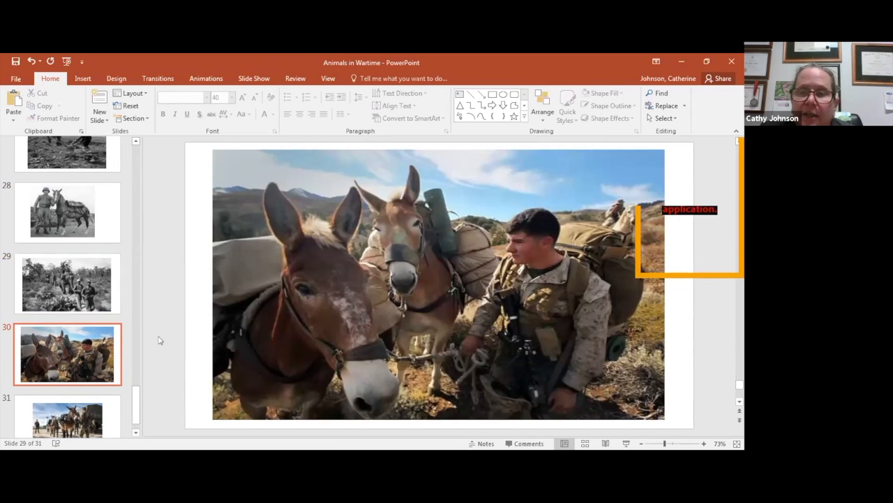
left_click(66, 354)
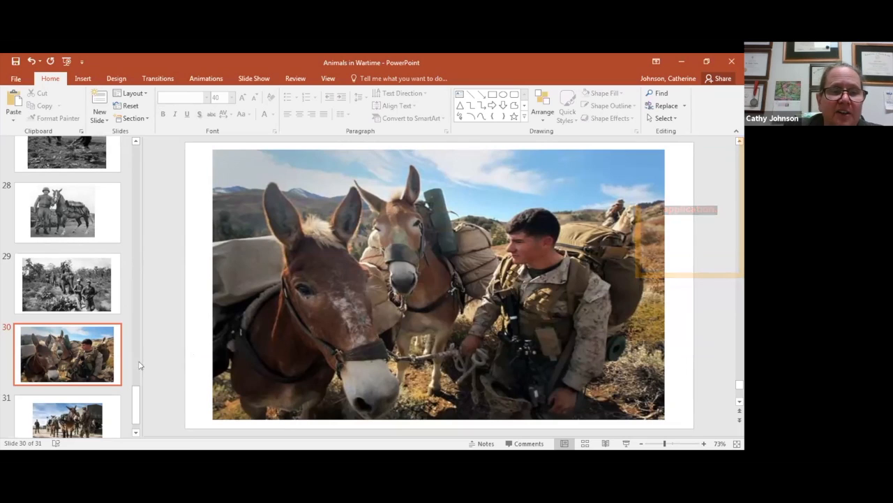
mouse_move(108, 370)
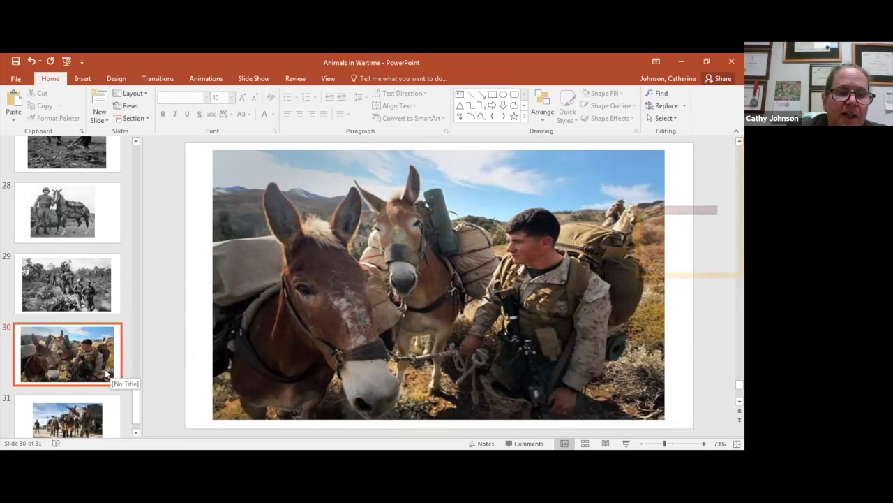
Step: Visit final slide 31, then return via slide 29 to slide 28's pack-horse photo
left_click(67, 419)
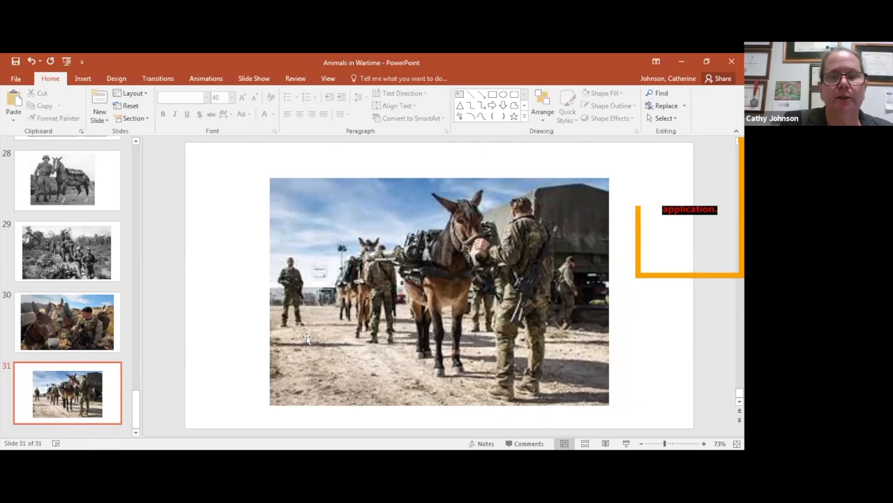
mouse_move(321, 349)
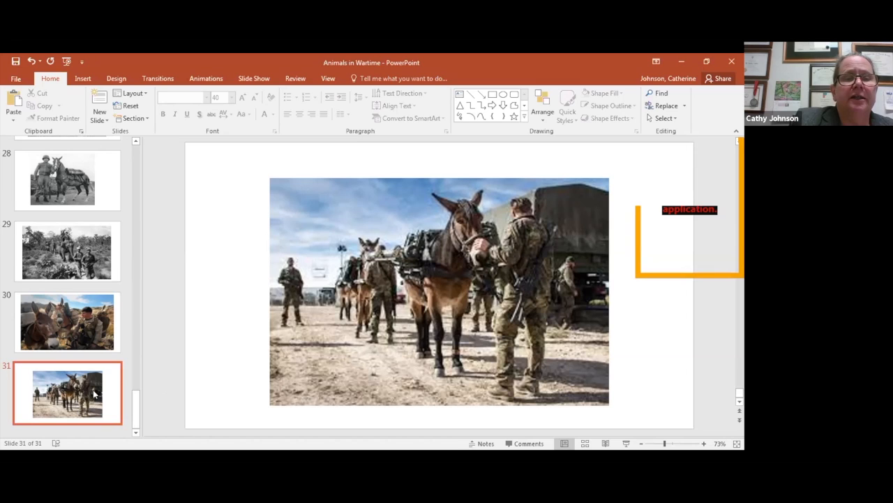
mouse_move(209, 380)
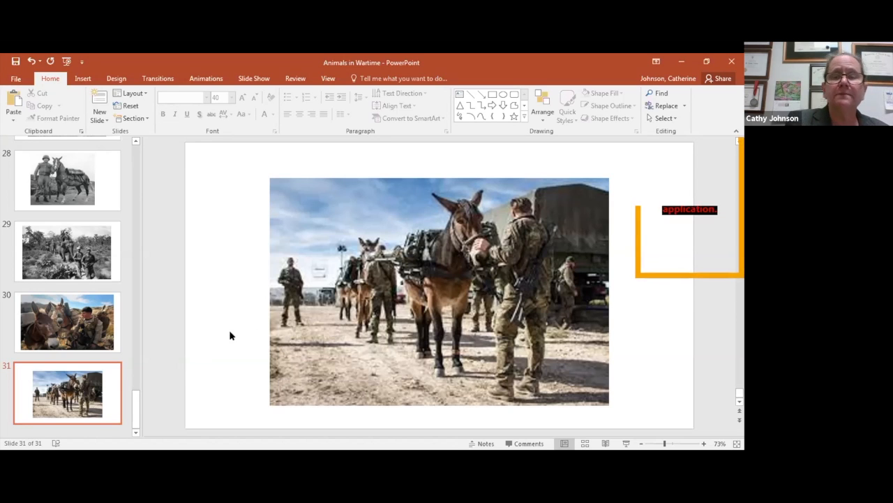
mouse_move(300, 358)
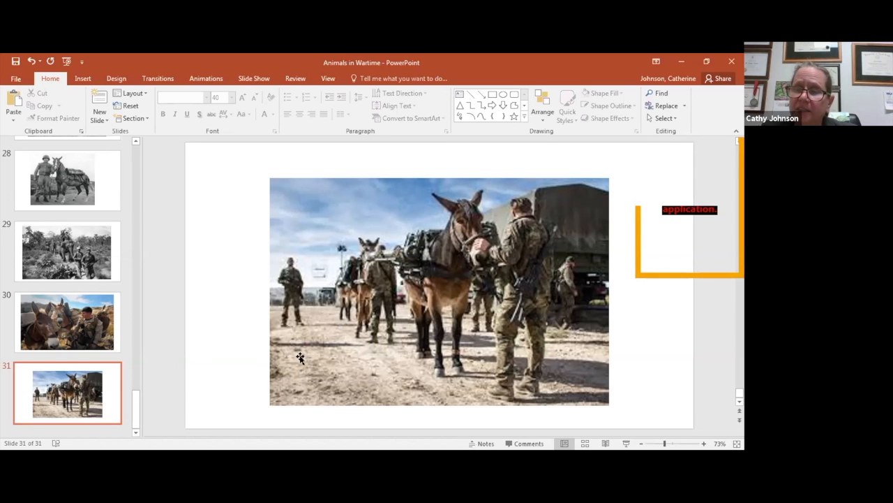
mouse_move(340, 337)
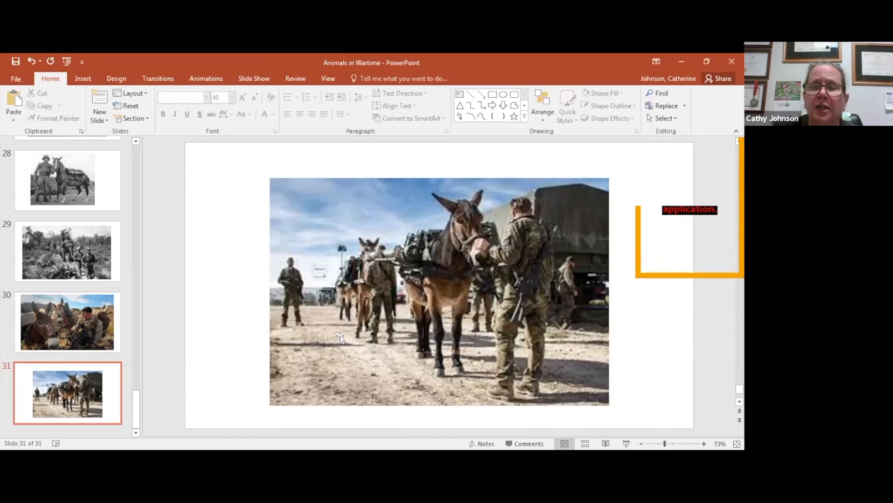
left_click(67, 251)
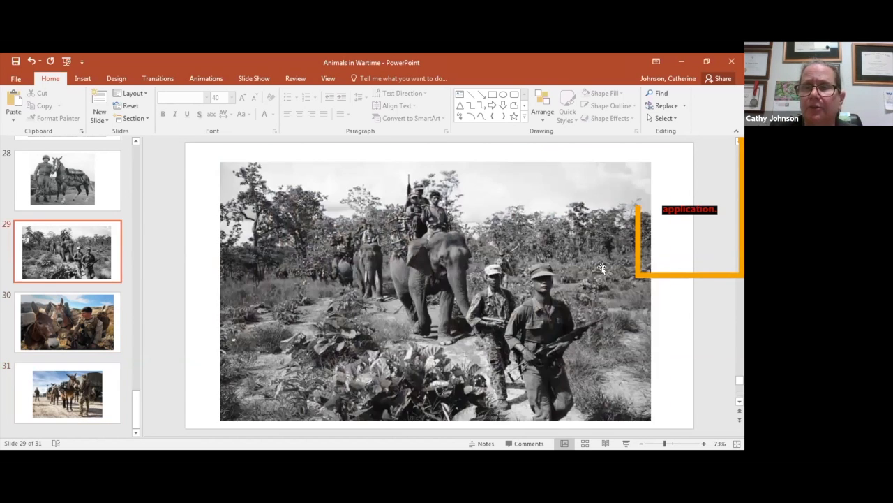
left_click(67, 179)
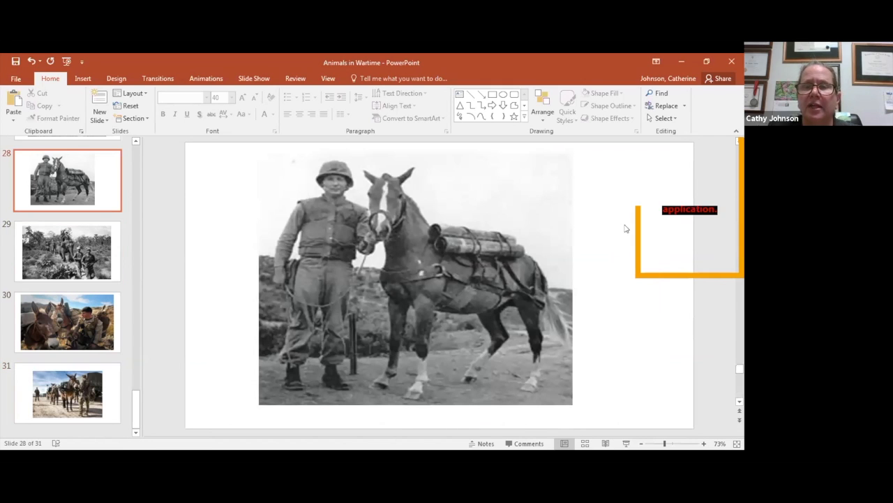
mouse_move(650, 320)
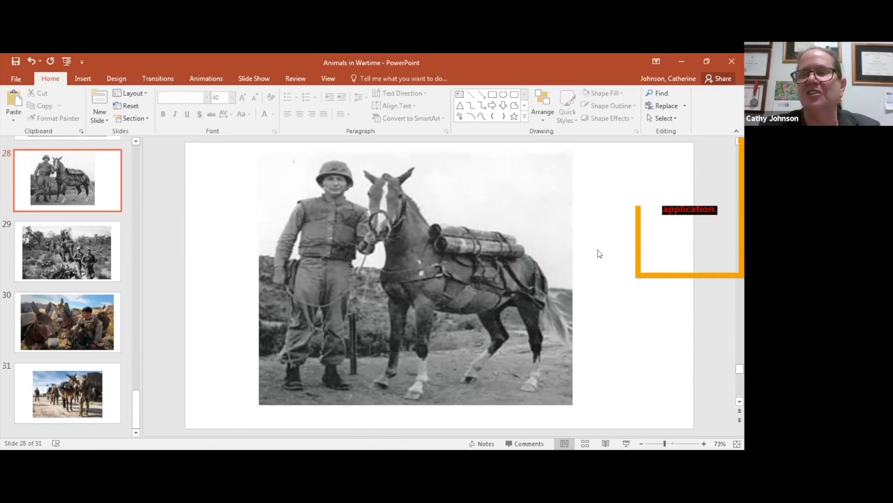
mouse_move(569, 338)
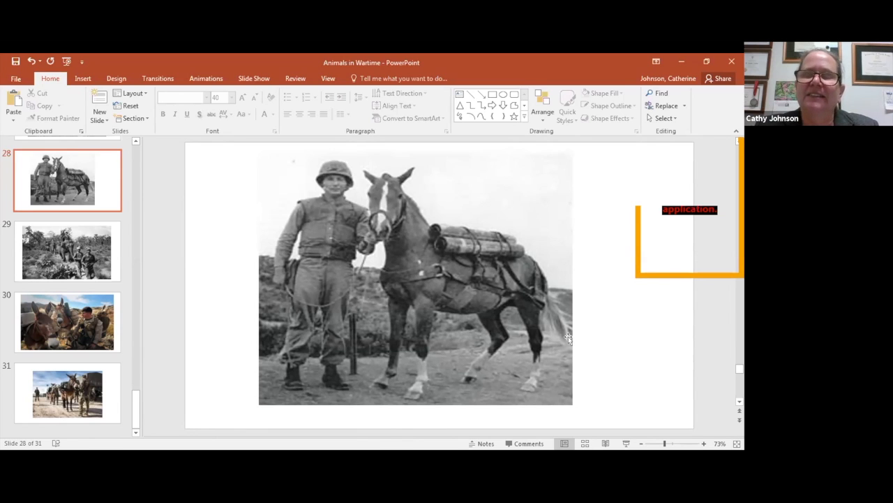
mouse_move(625, 332)
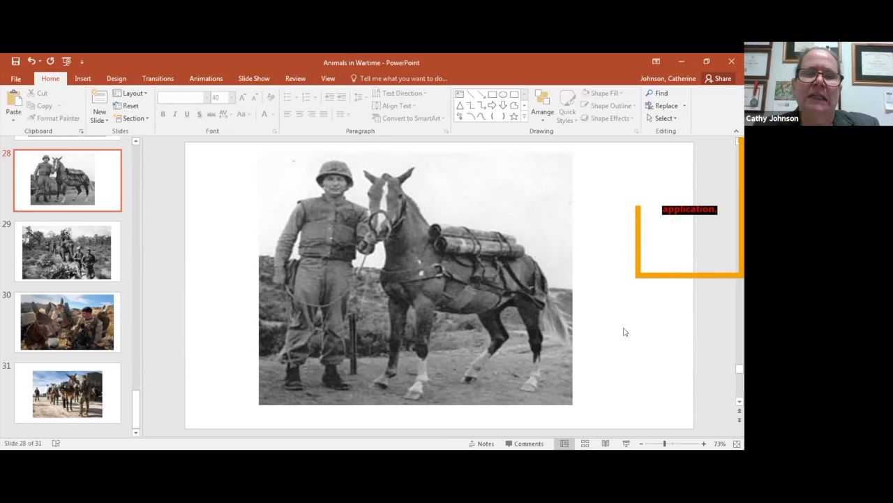
mouse_move(572, 323)
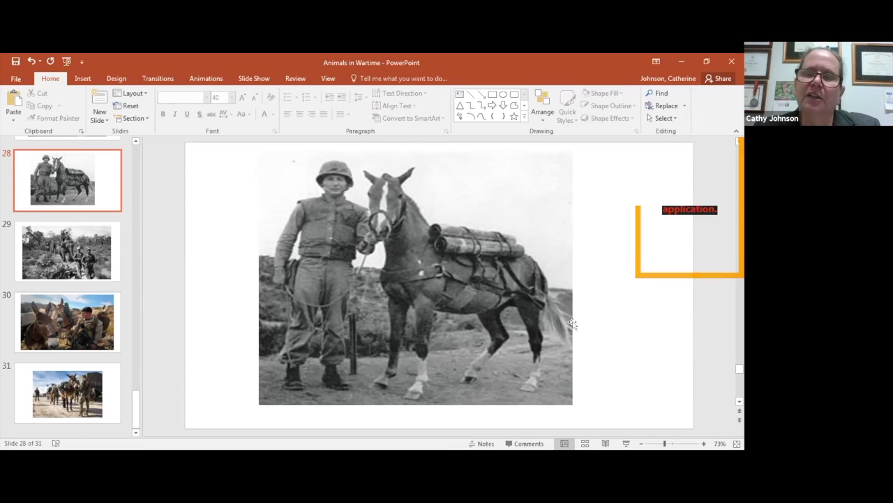